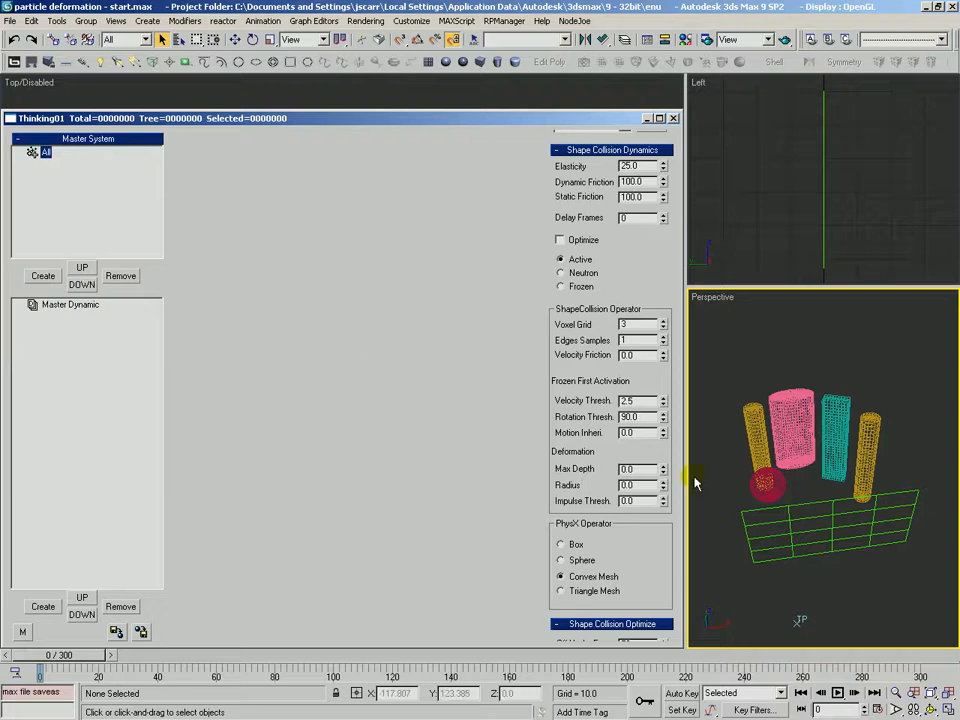
# Create a new Dynamic Set under Master Dynamic in the Thinking Particles editor
pyautogui.click(630, 468)
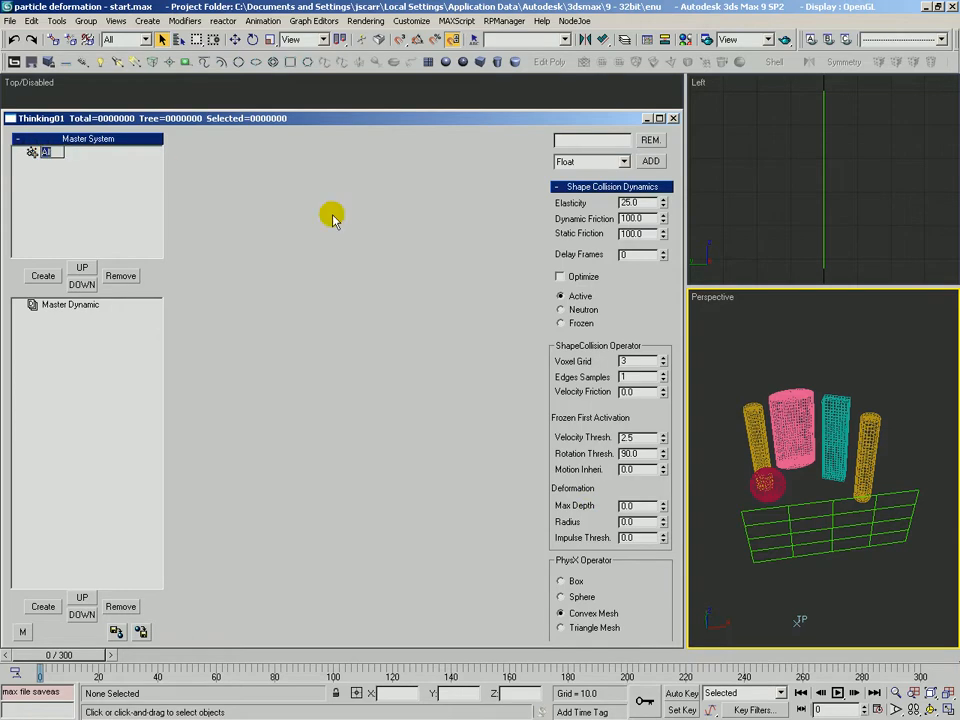
pyautogui.scroll(-3)
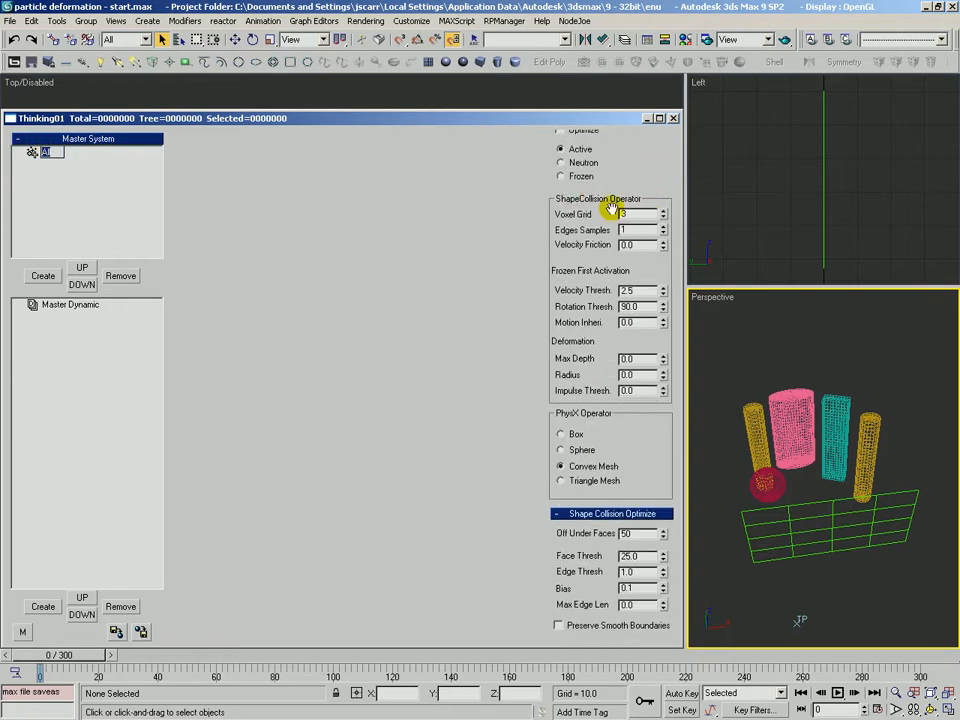
pyautogui.moveTo(576, 344)
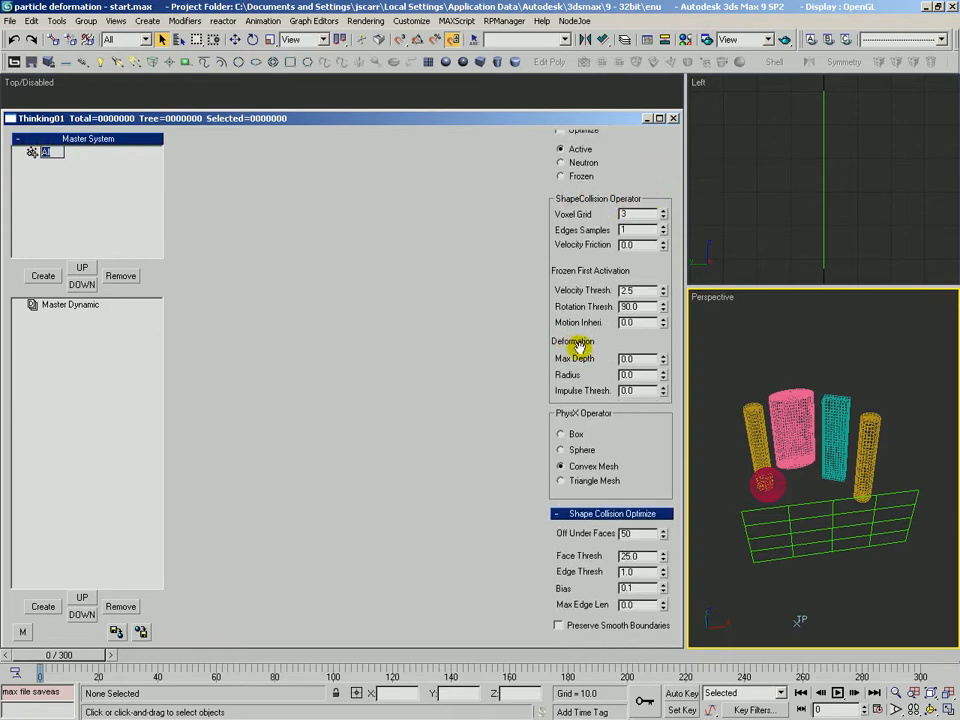
pyautogui.click(628, 374)
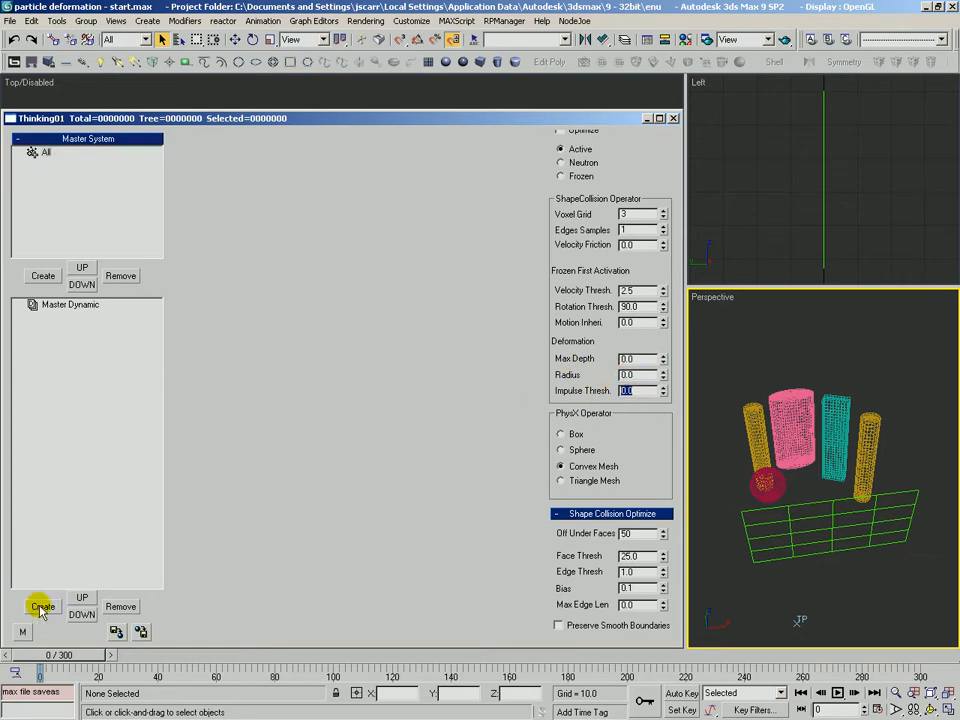
pyautogui.click(42, 608)
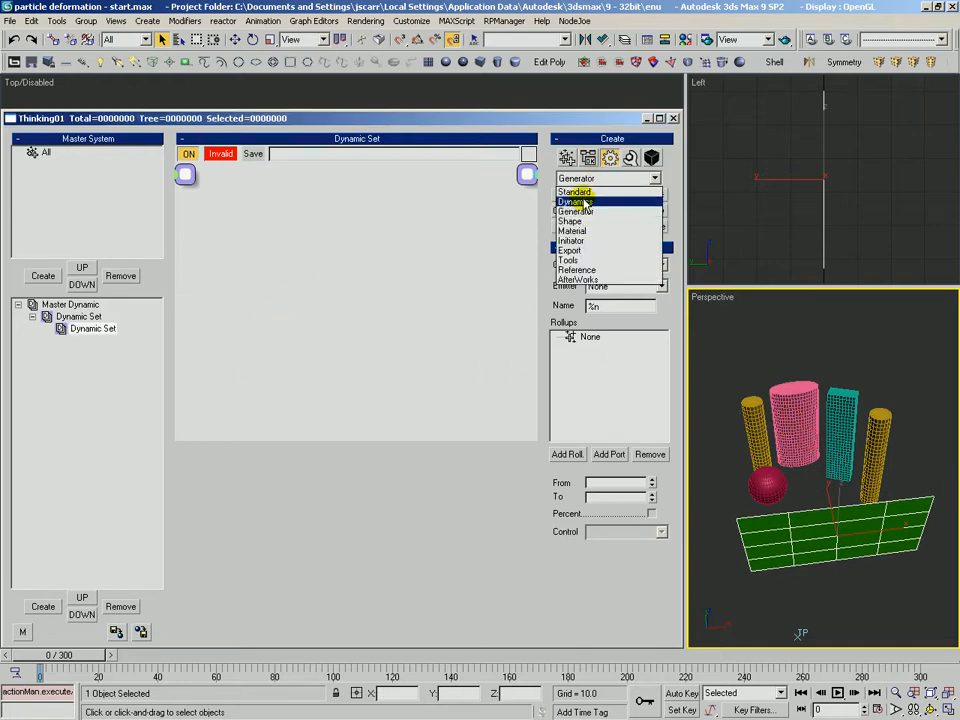
# Add a MatterWaves generator, then Std Shape and Size from the basic operator category
pyautogui.click(576, 210)
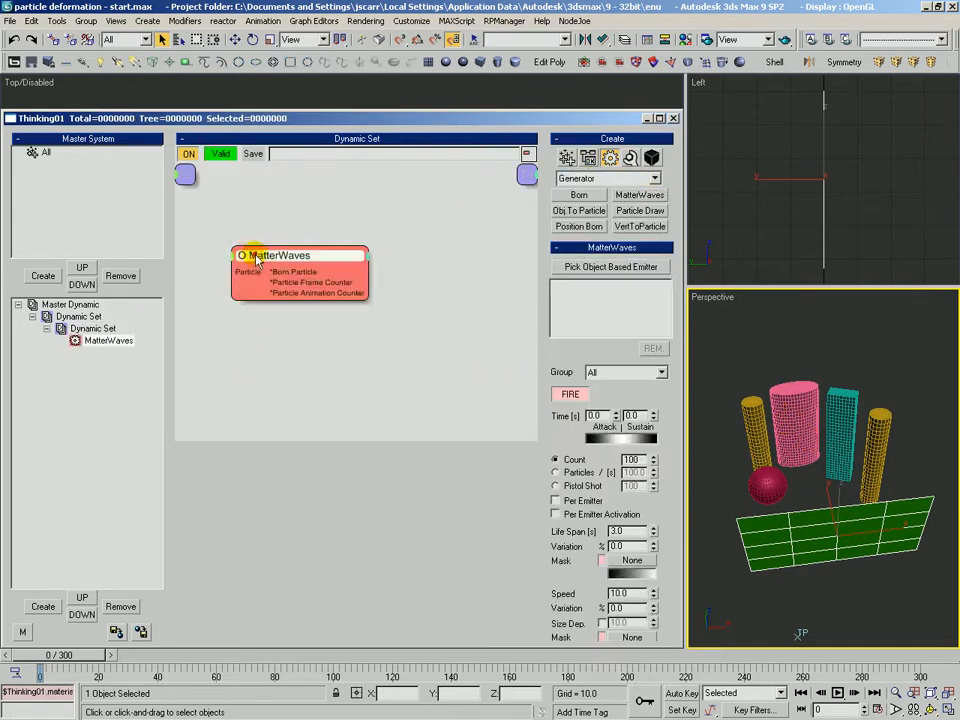
pyautogui.click(608, 178)
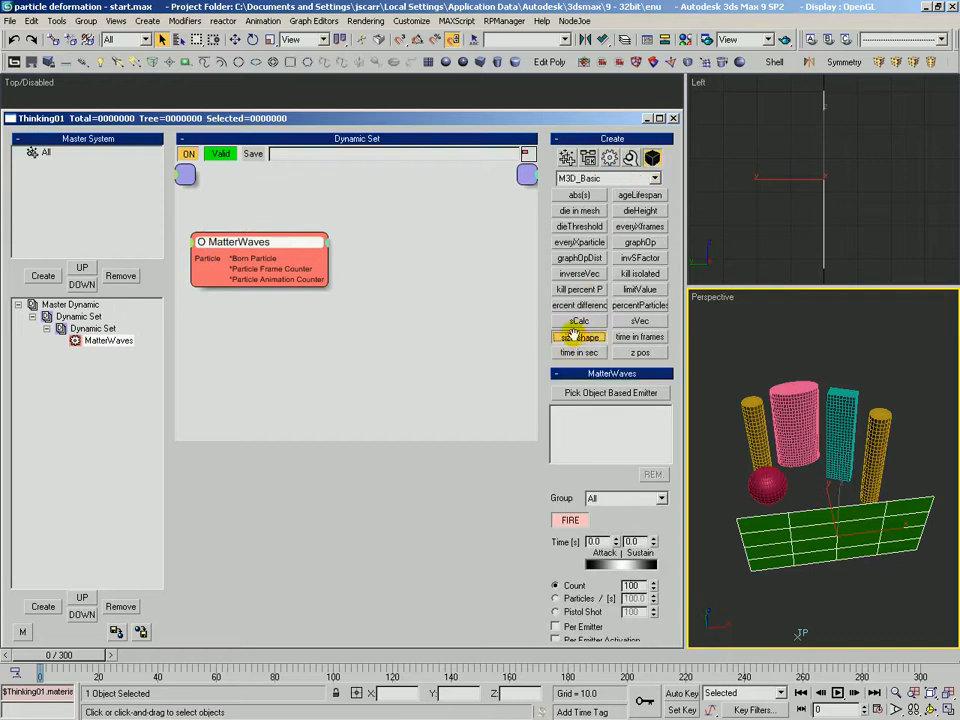
pyautogui.click(580, 336)
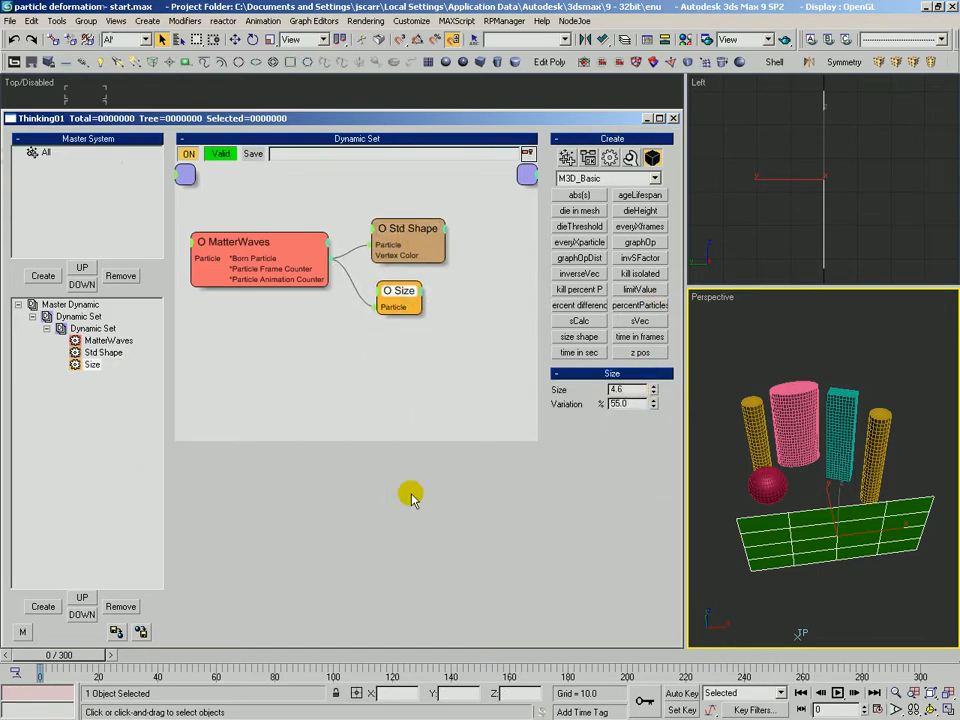
pyautogui.moveTo(310, 190)
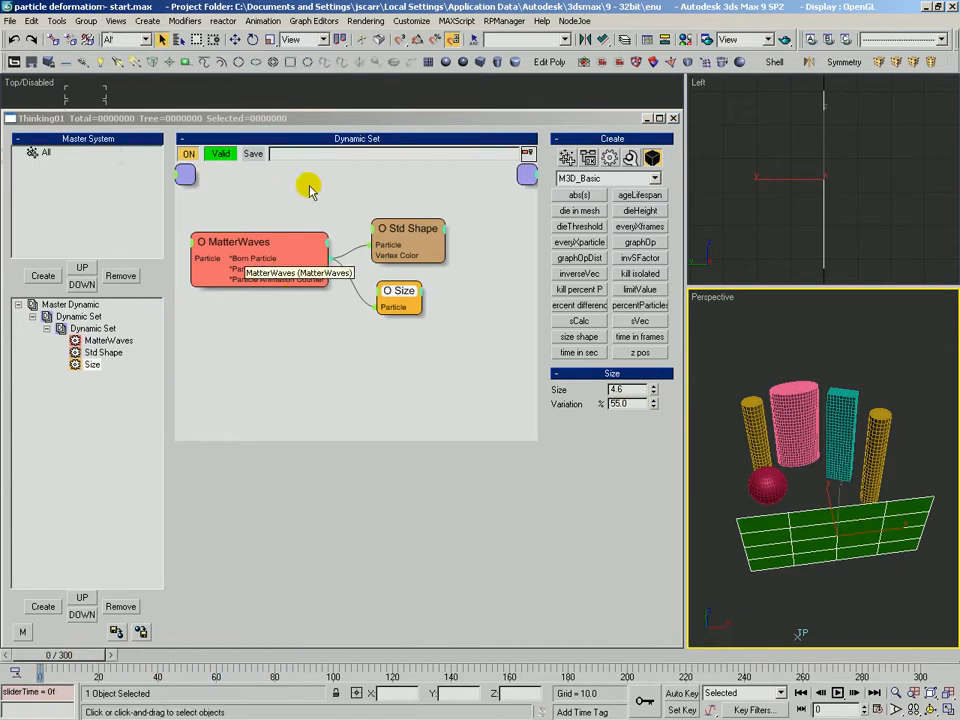
# Set the MatterWaves emitter to Plane01, wire its particles into the operators and scrub to preview the spray
pyautogui.click(234, 240)
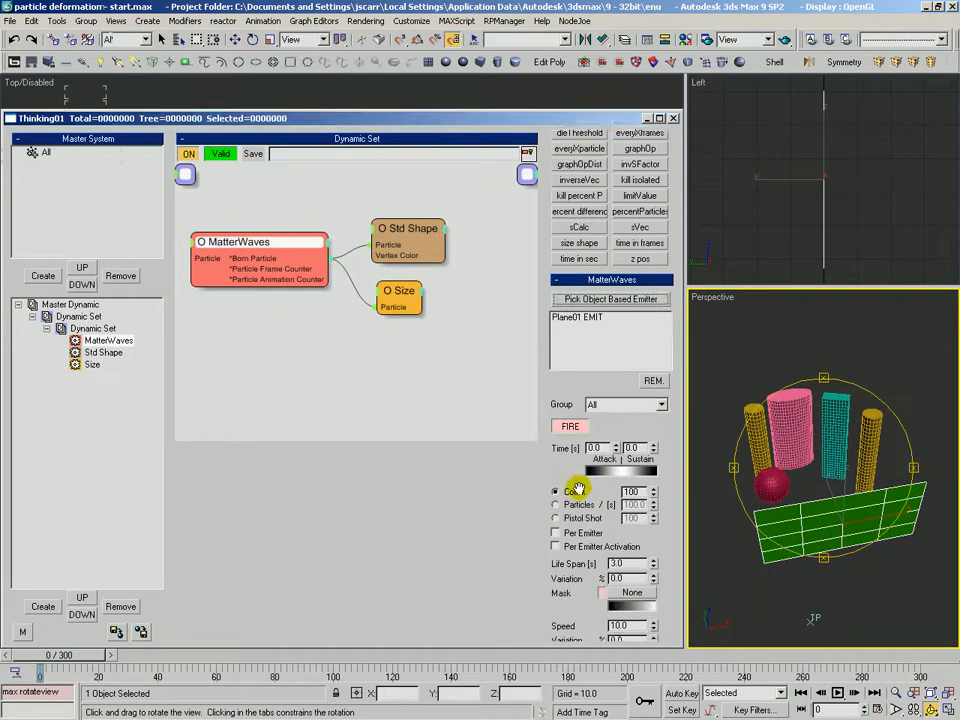
pyautogui.scroll(-3)
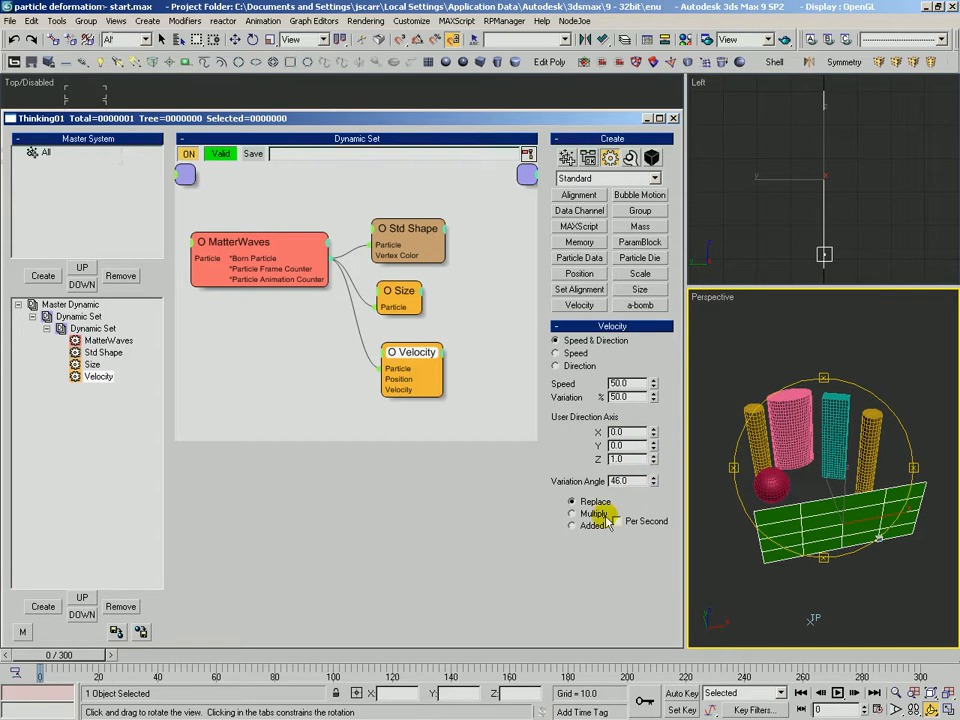
pyautogui.moveTo(40, 676); pyautogui.dragTo(276, 676)
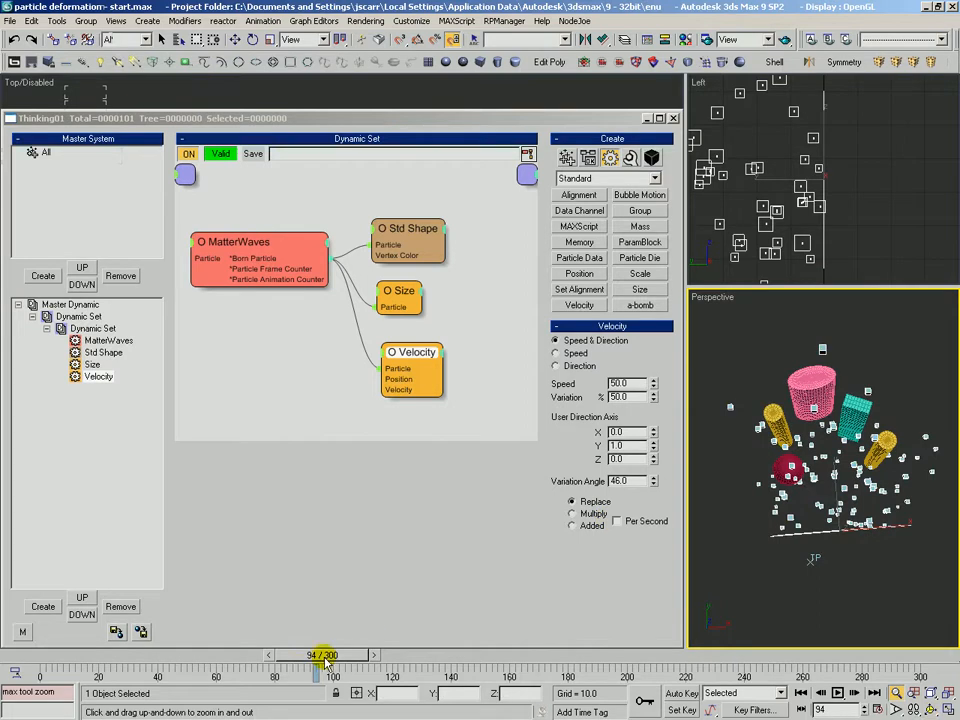
pyautogui.moveTo(316, 670); pyautogui.dragTo(350, 670)
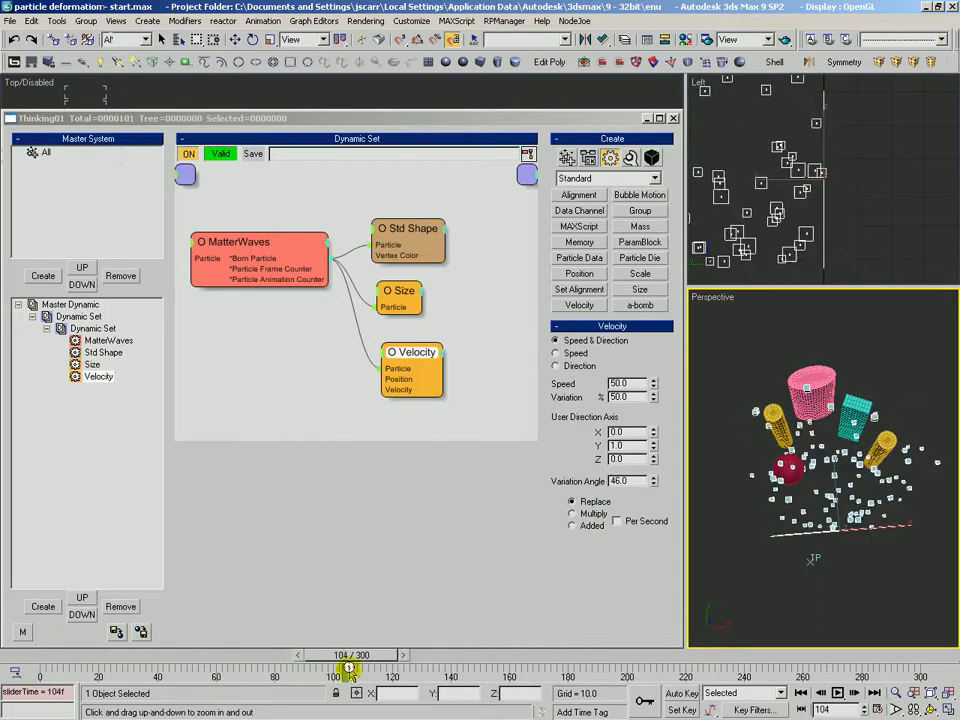
pyautogui.click(258, 240)
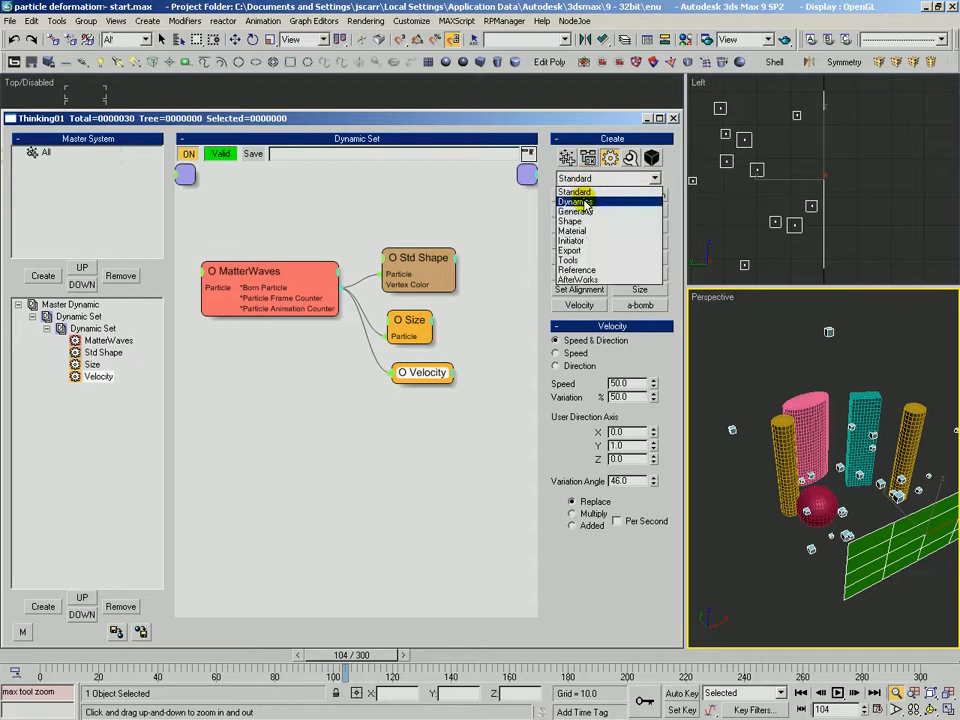
# Add a Spin operator from Dynamics and connect the particles to it
pyautogui.click(572, 200)
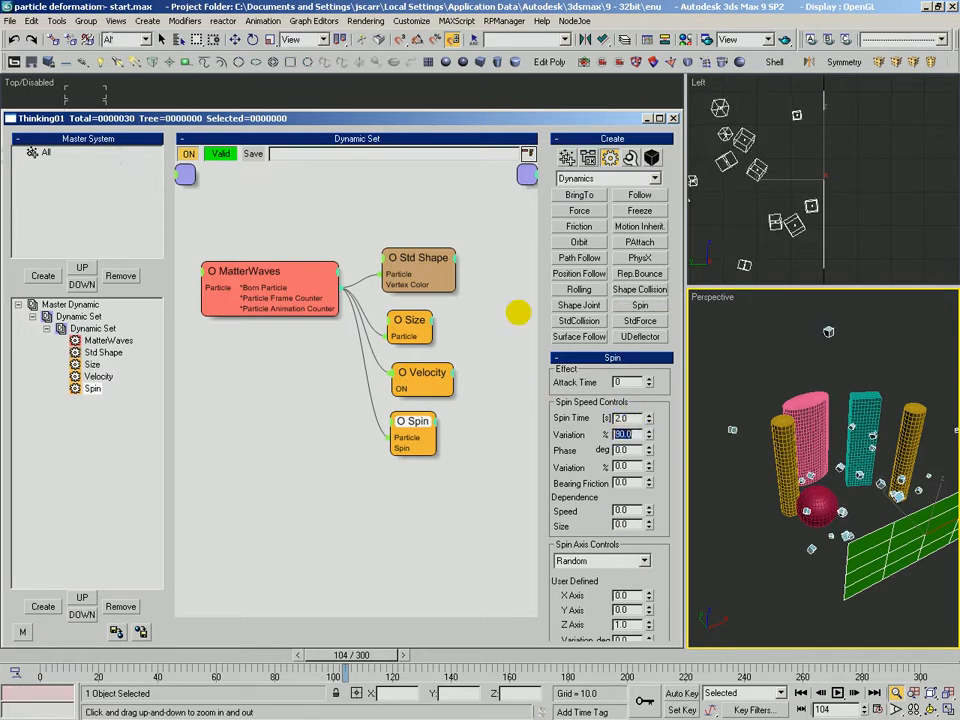
pyautogui.click(92, 328)
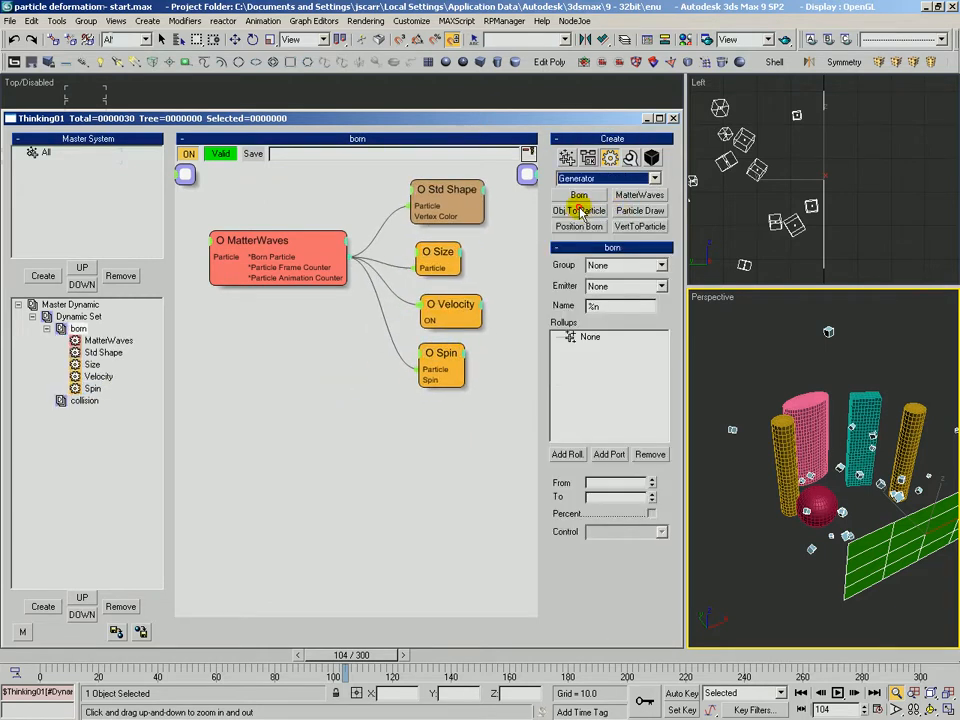
# Add an Obj To Particle generator to the born set and create a 'targets' particle group
pyautogui.click(578, 210)
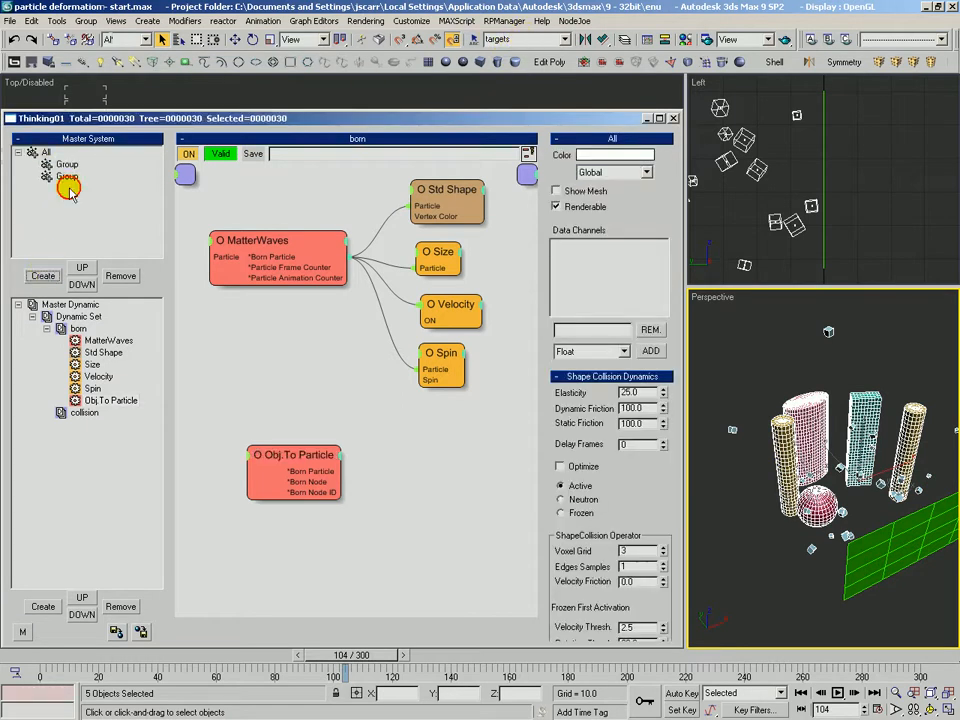
pyautogui.click(68, 164)
pyautogui.write('targets')
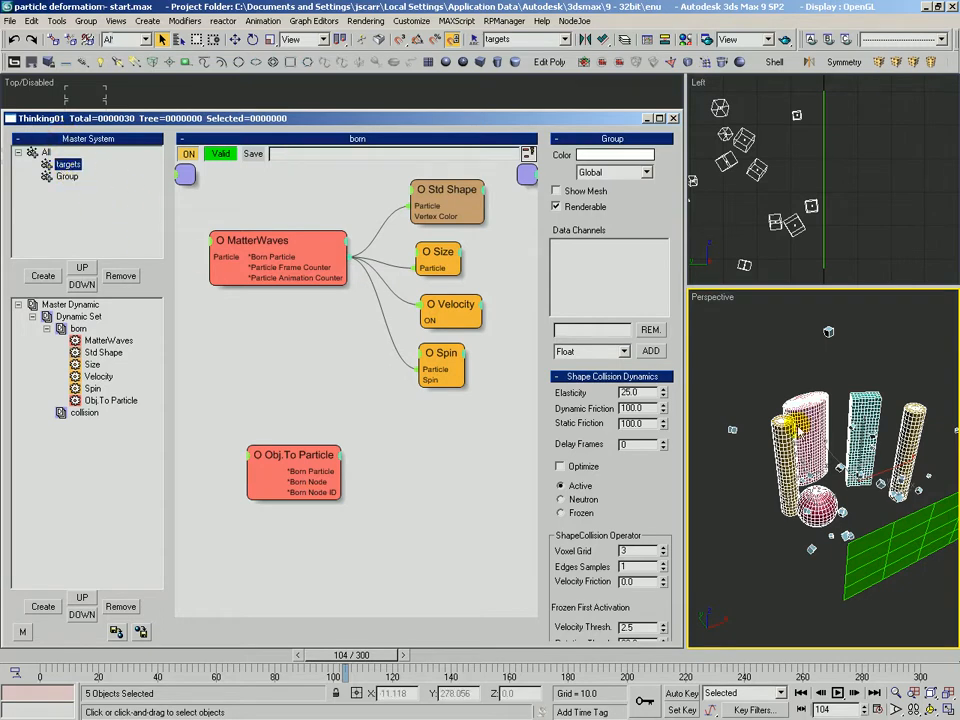
pyautogui.click(294, 454)
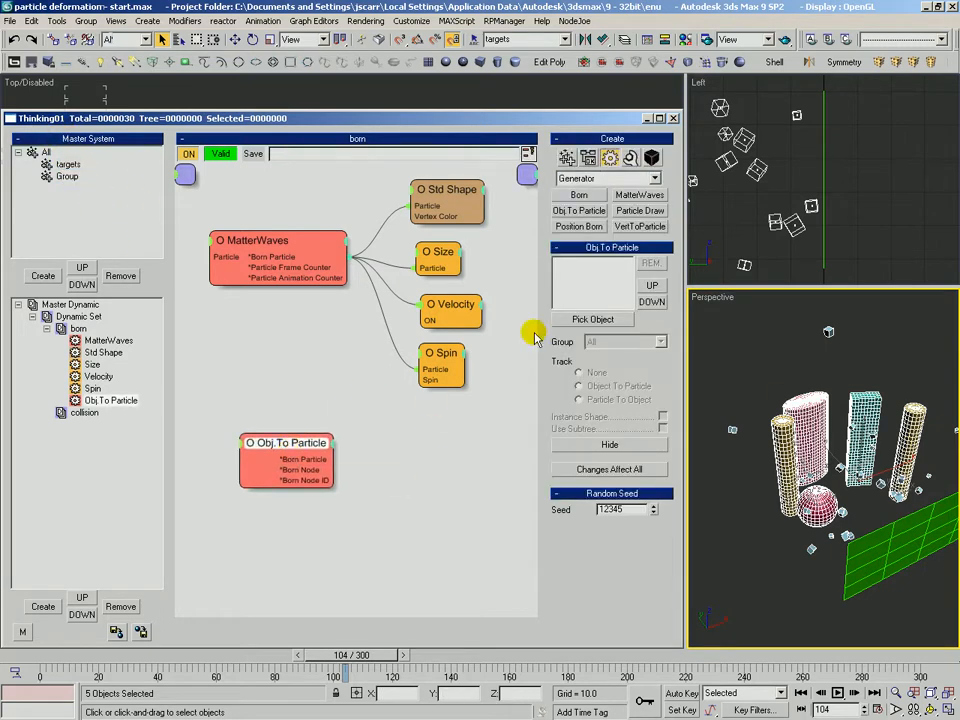
# Pick Box01, the three cylinders and Sphere01 as source objects and assign them to the targets group
pyautogui.click(592, 318)
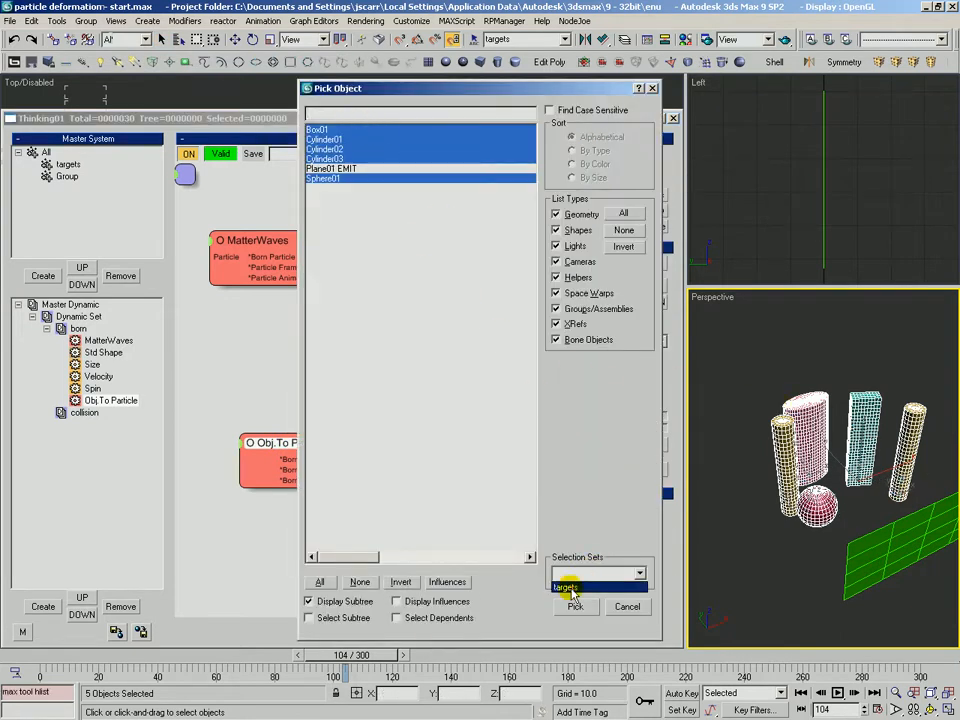
pyautogui.click(576, 608)
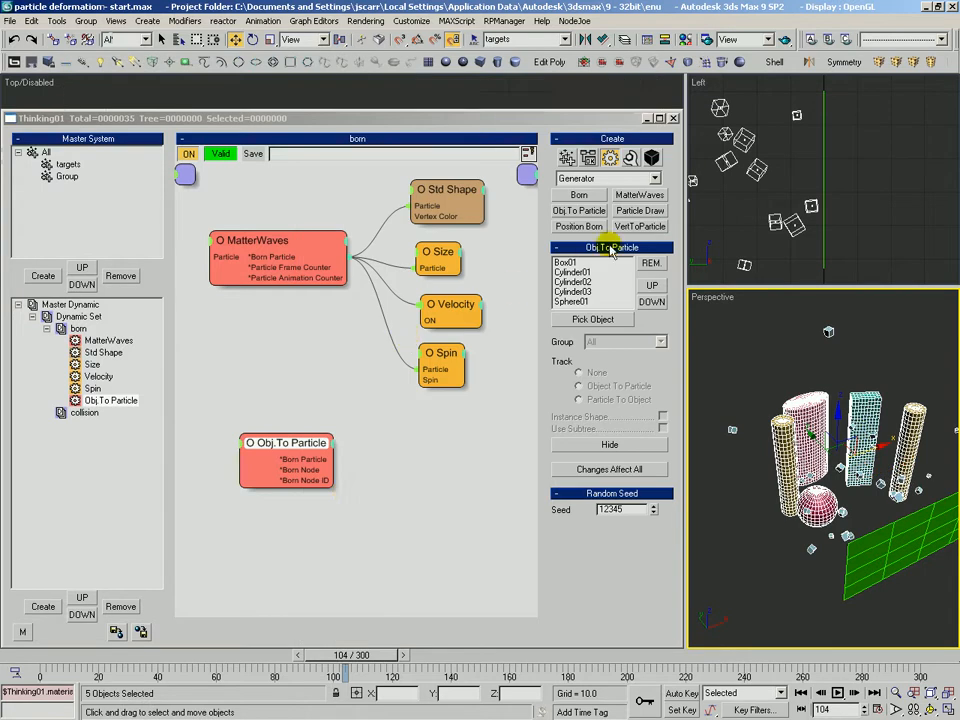
pyautogui.click(568, 264)
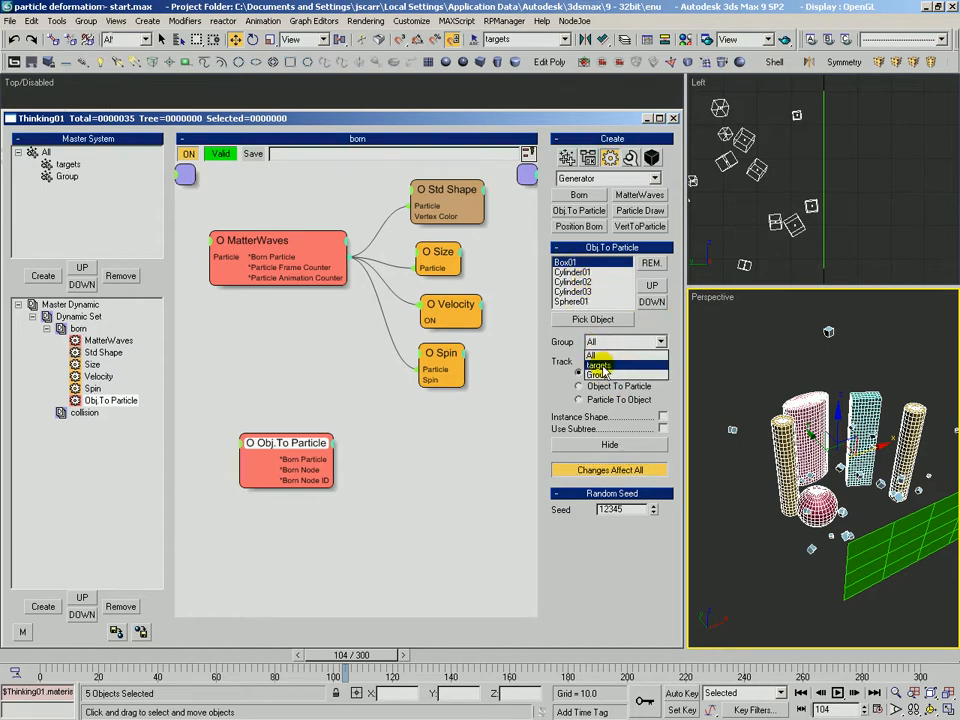
pyautogui.click(598, 366)
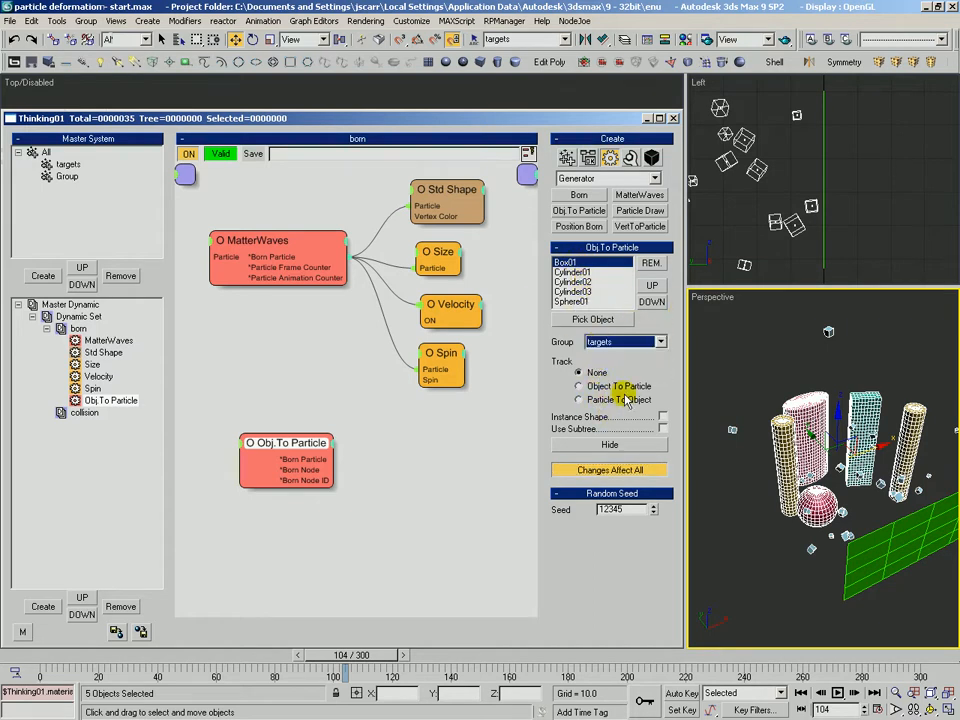
# Leave object tracking at None and enable Instance Shape for the converted particles
pyautogui.click(578, 386)
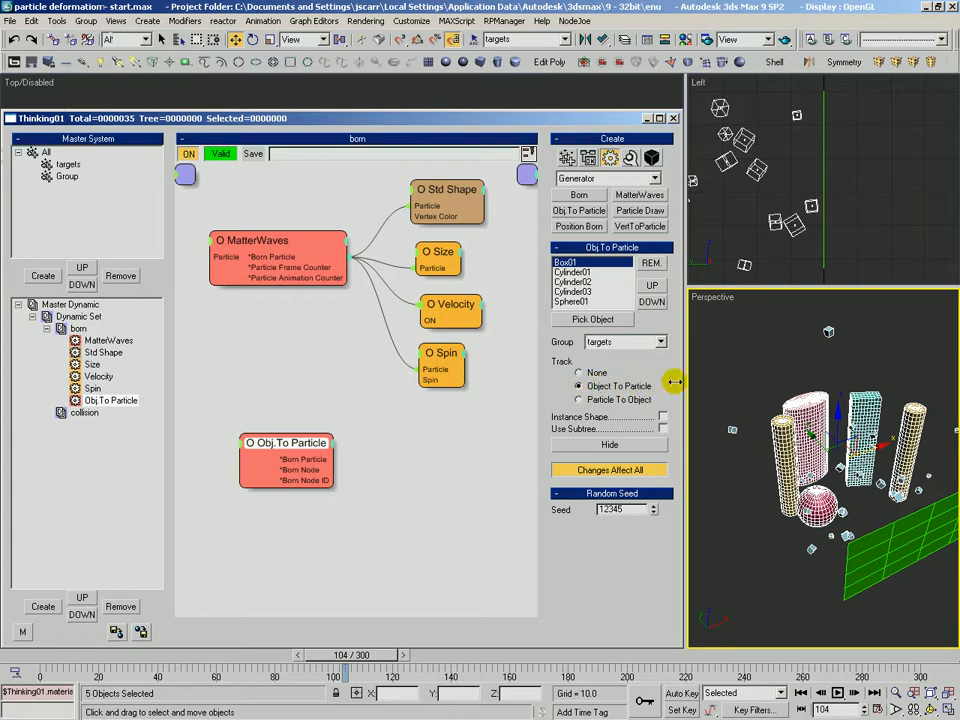
pyautogui.click(578, 372)
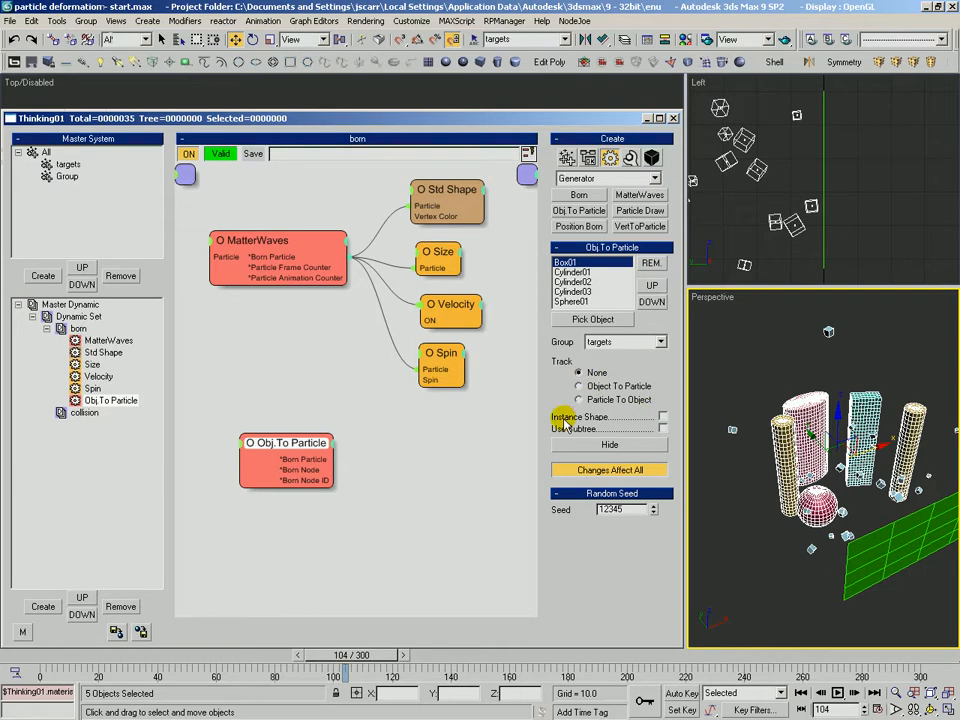
pyautogui.click(662, 416)
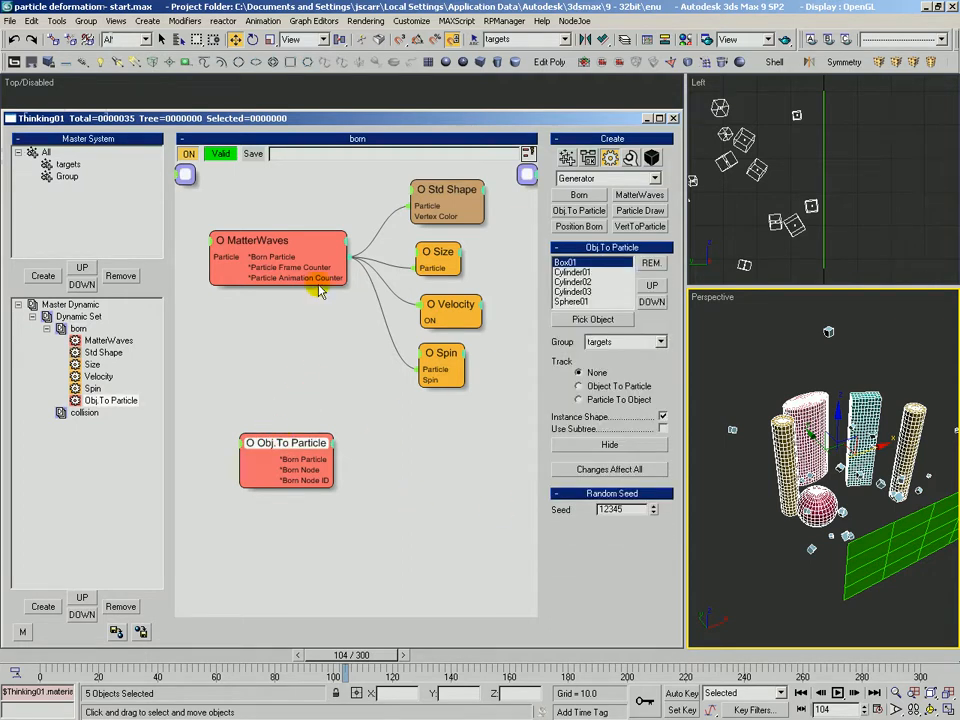
# Assign MatterWaves to a 'projectiles' group and rename a new group to 'collision'
pyautogui.click(278, 240)
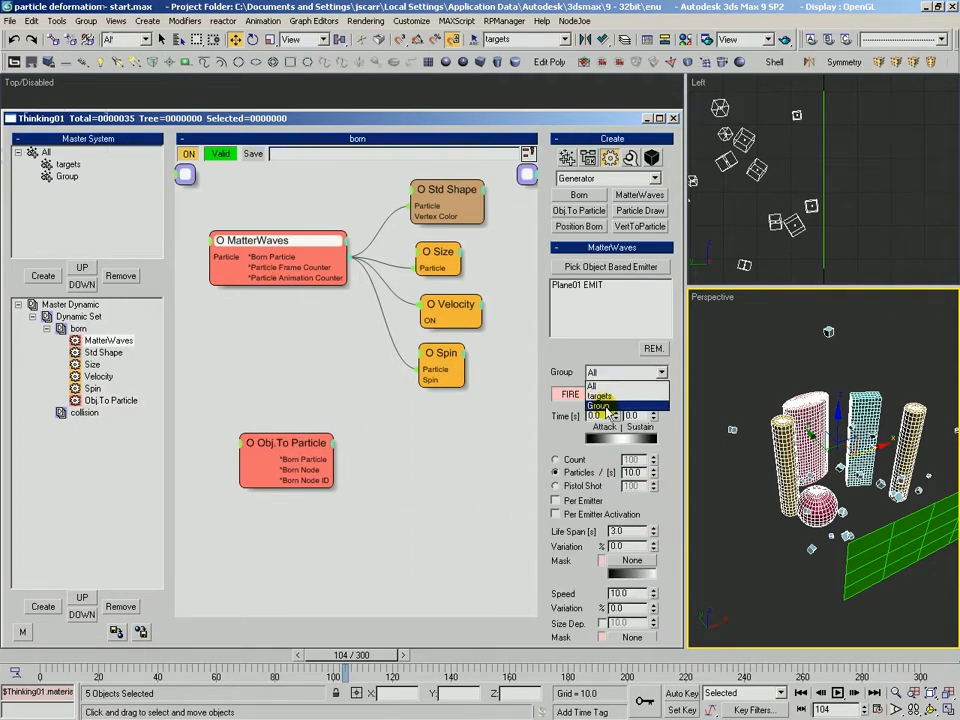
pyautogui.click(68, 176)
pyautogui.write('projectiles')
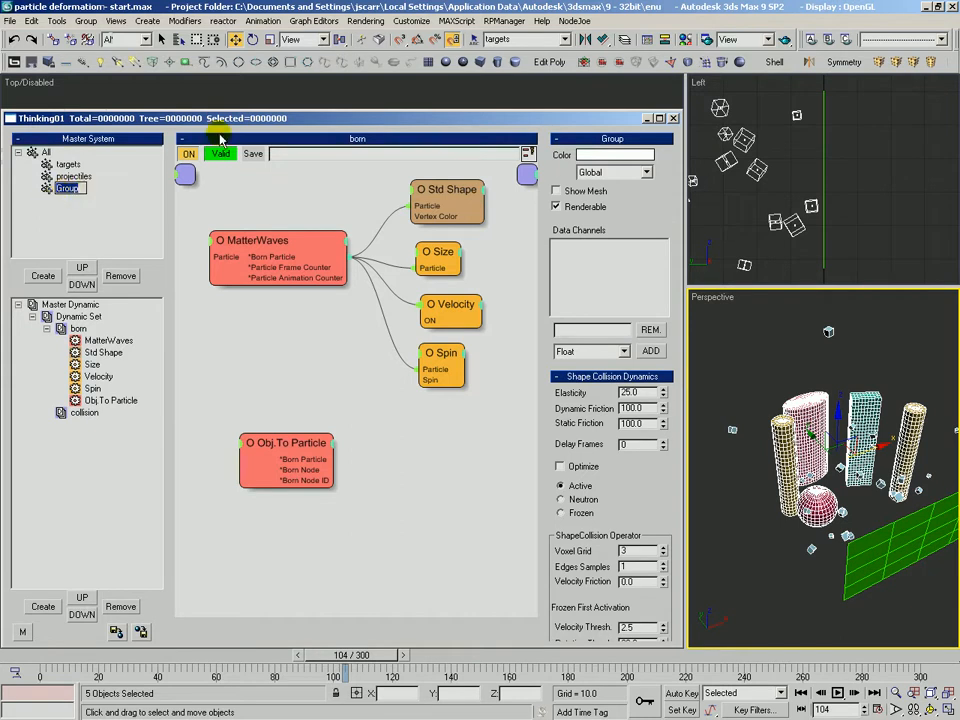
pyautogui.click(70, 188)
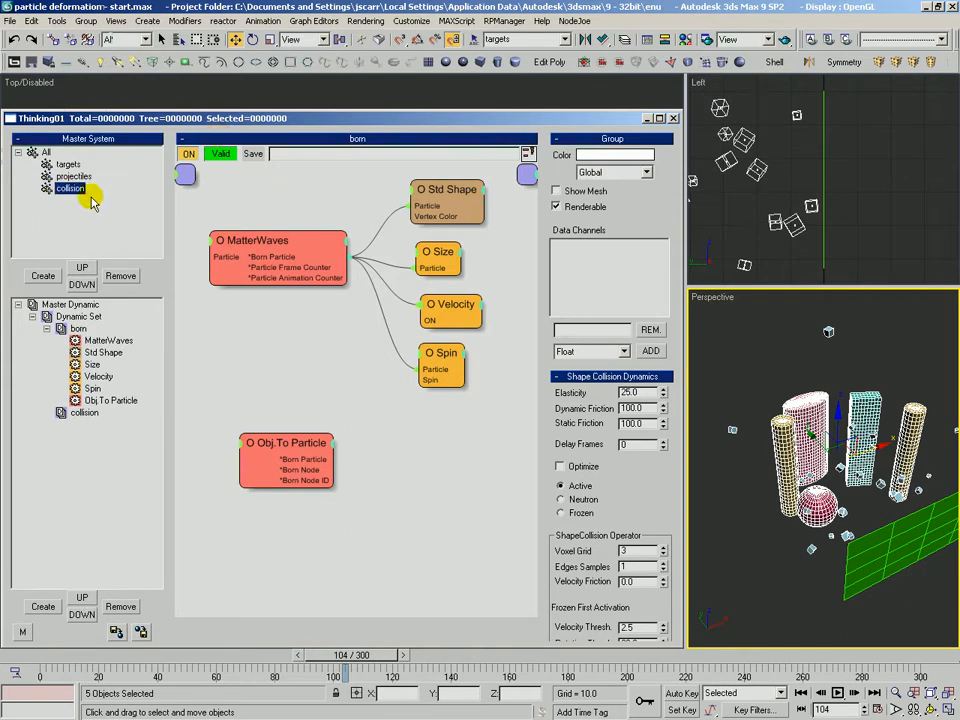
# Nest the targets and projectiles groups under the collision group
pyautogui.click(70, 188)
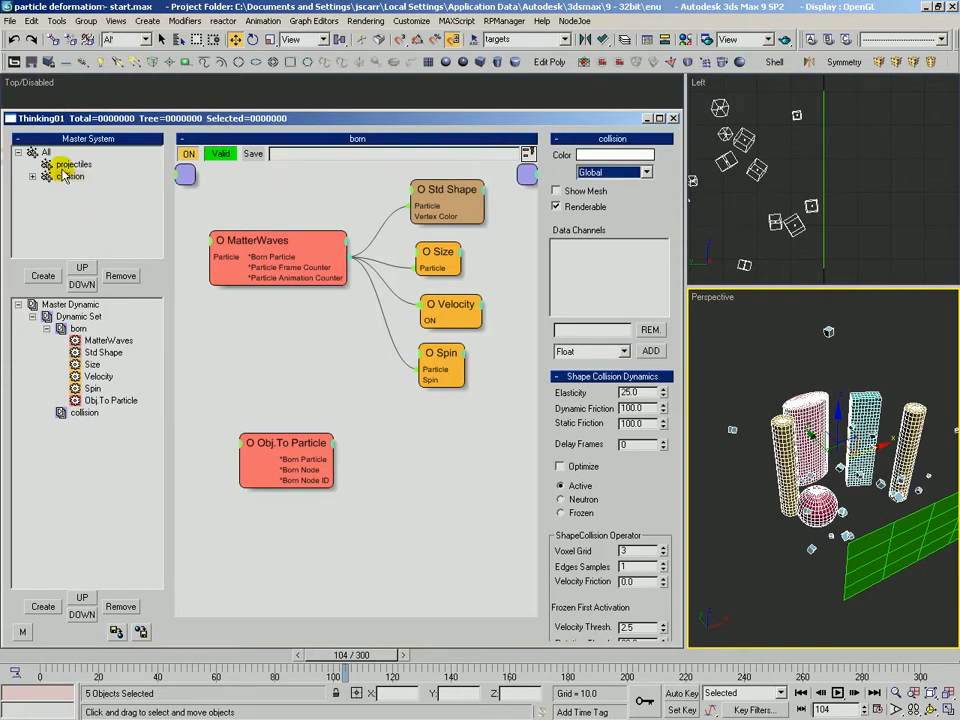
pyautogui.click(72, 164)
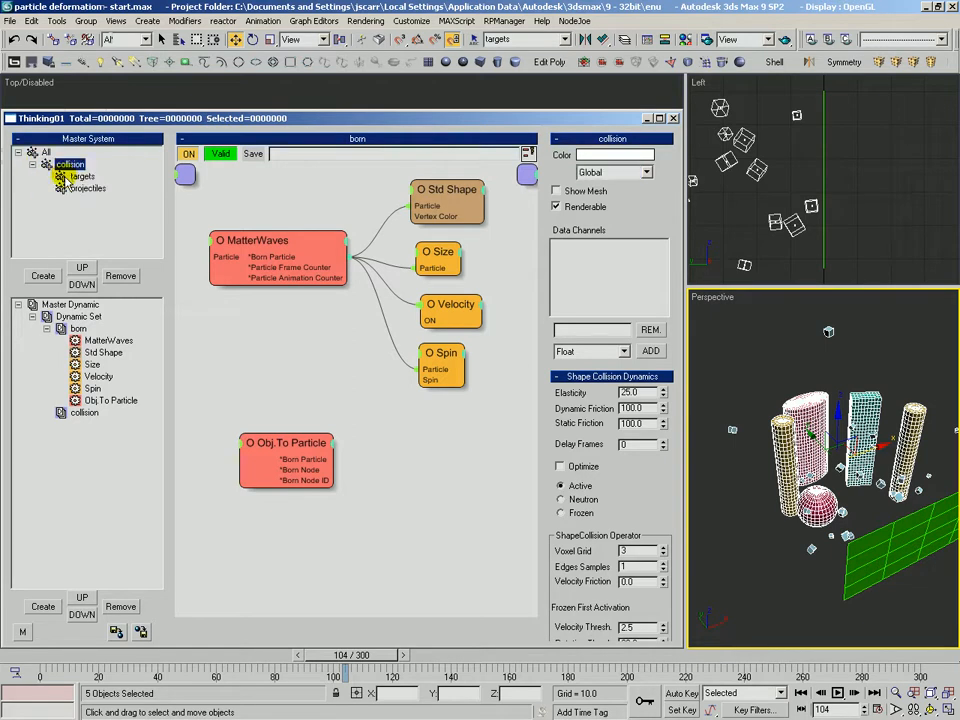
pyautogui.click(82, 176)
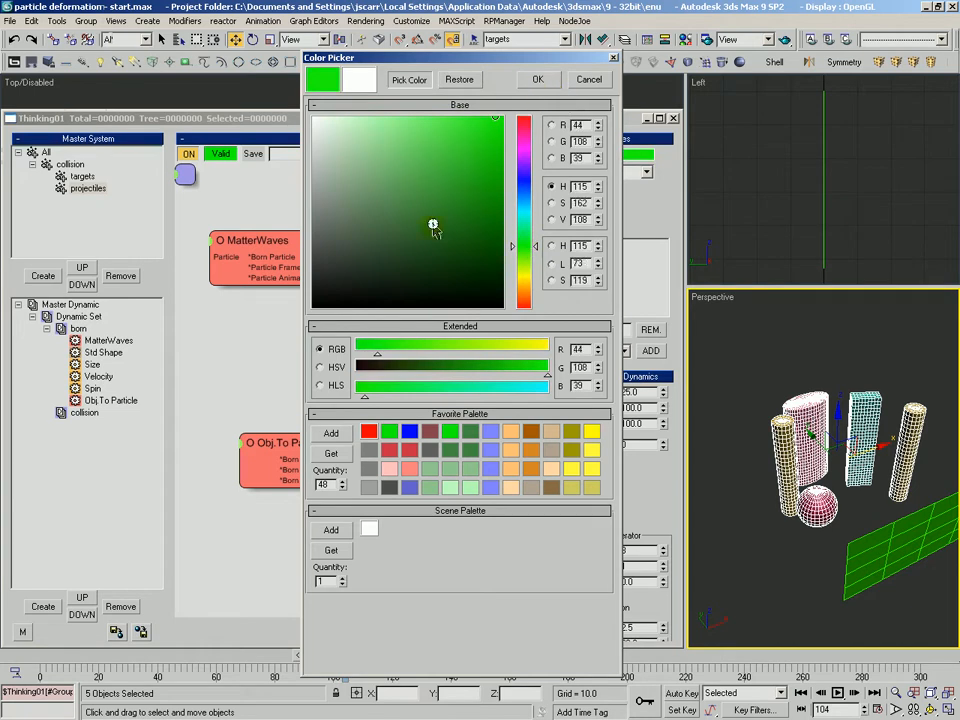
# Confirm the green colour and hide the original box, cylinders and sphere from the viewport
pyautogui.click(538, 80)
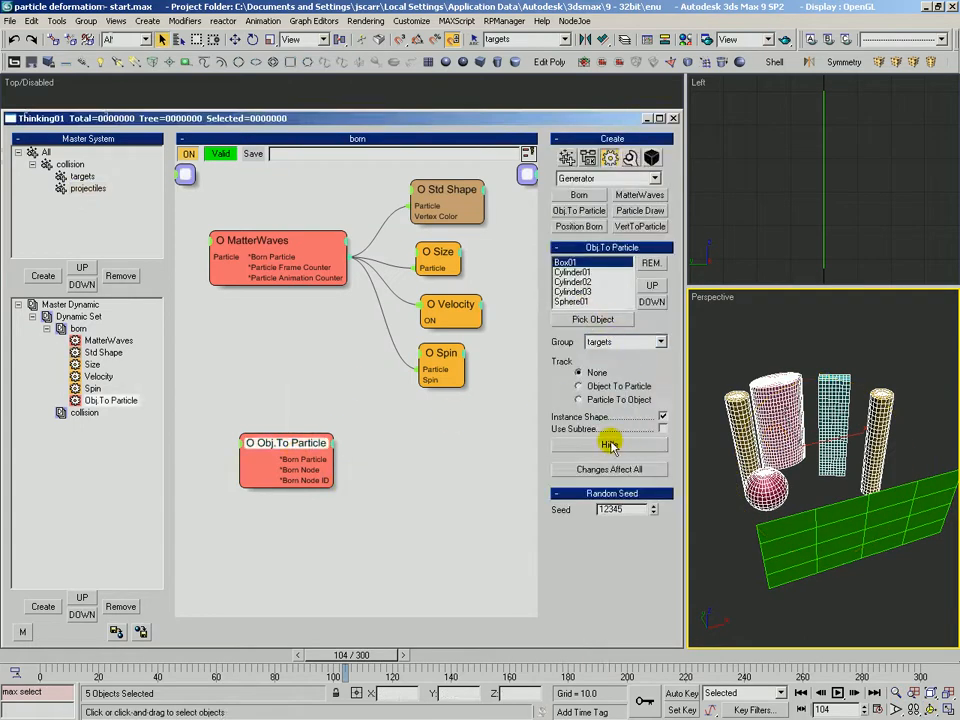
pyautogui.click(610, 444)
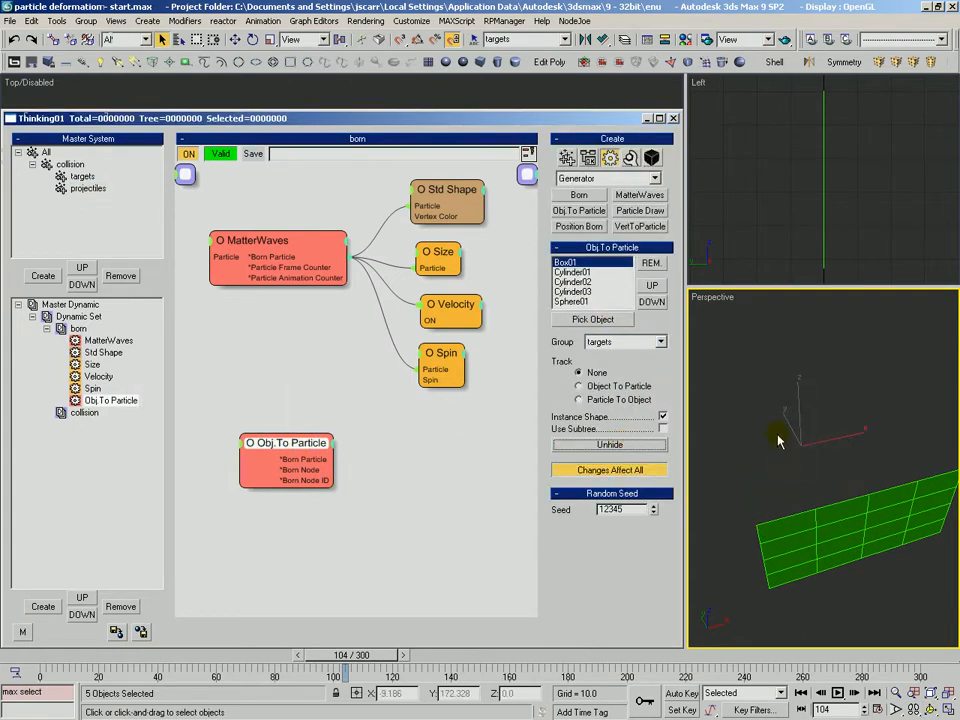
pyautogui.click(820, 490)
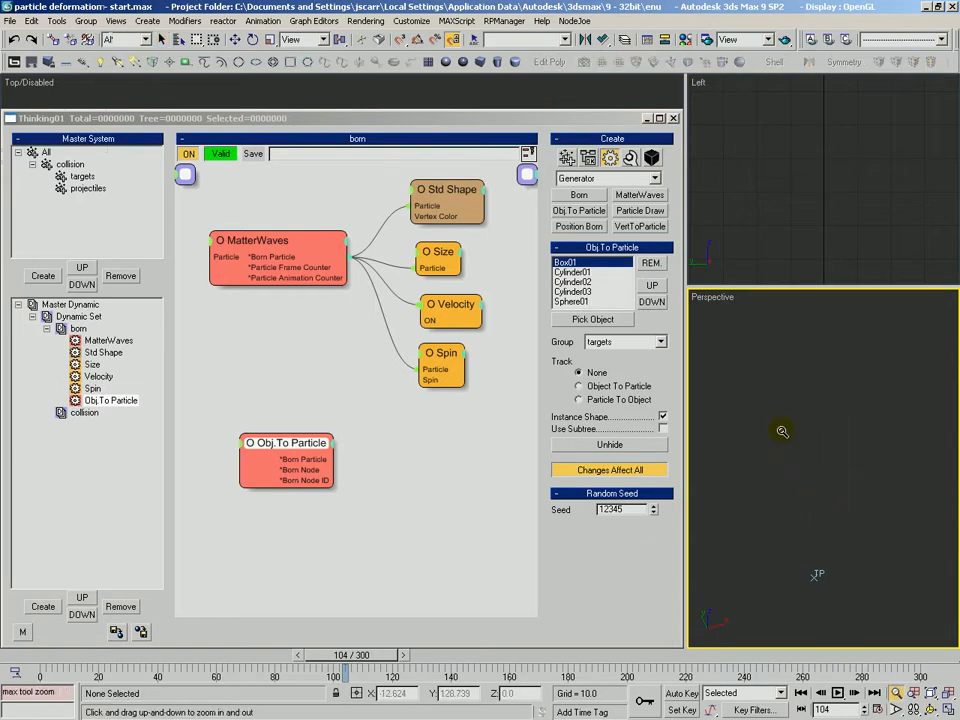
# Pull the view back and raise the Velocity operator's Variation Angle to spread the projectiles
pyautogui.moveTo(344, 656); pyautogui.dragTo(110, 656)
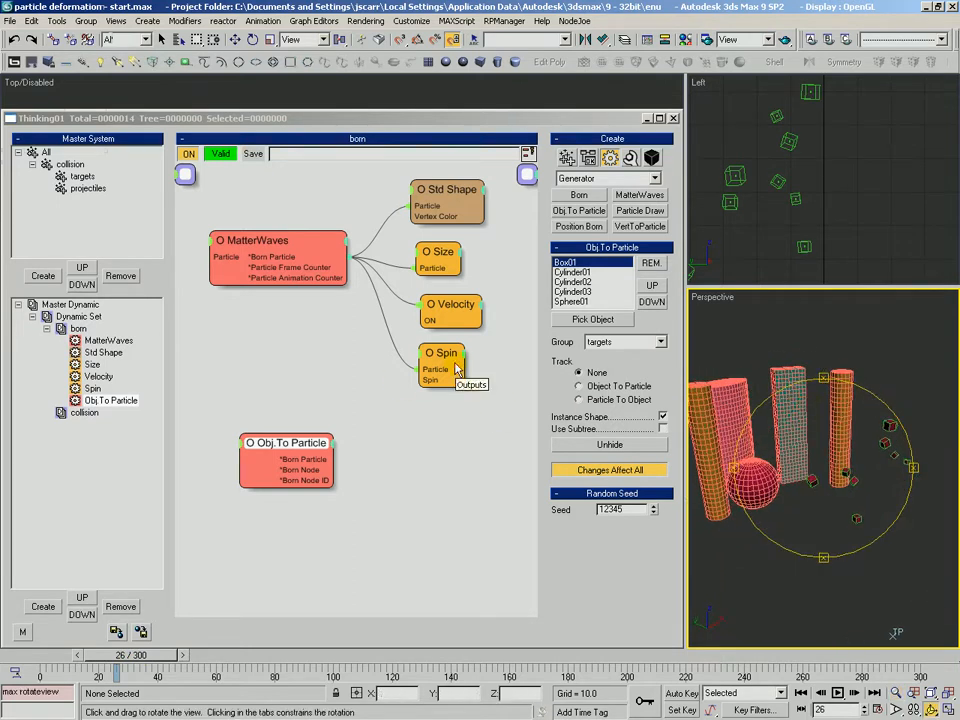
pyautogui.click(448, 304)
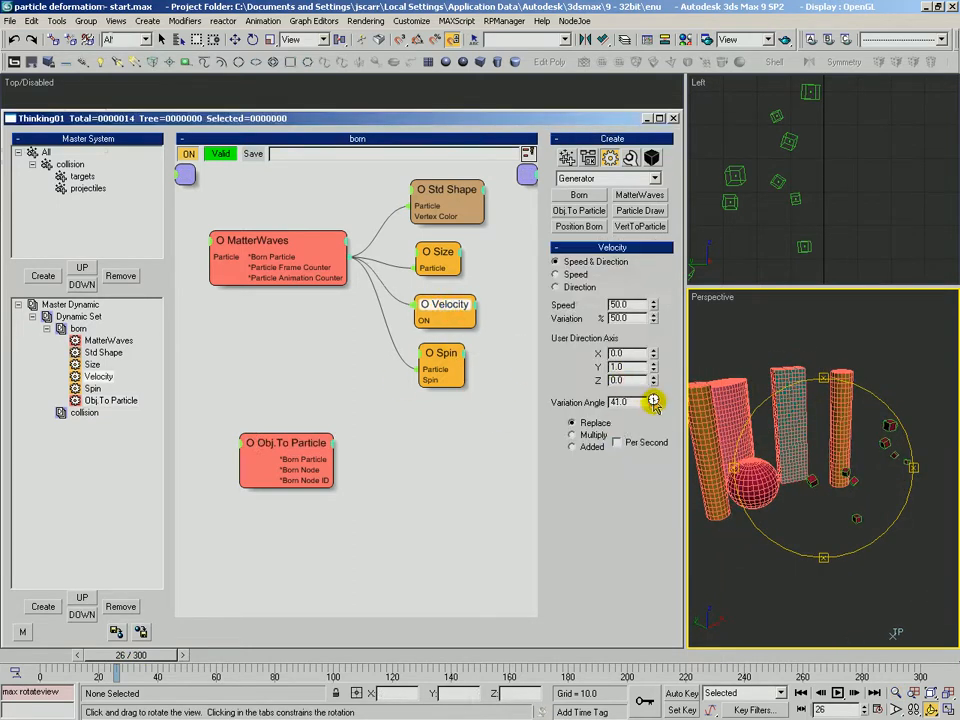
pyautogui.moveTo(656, 402); pyautogui.dragTo(656, 418)
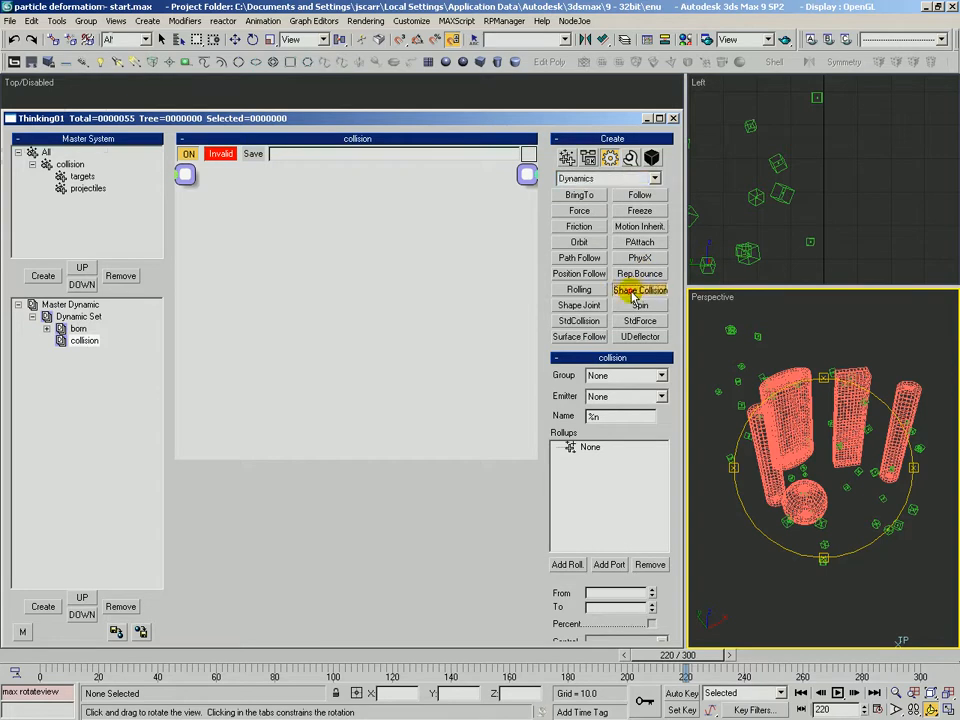
# Add a Shape Collision operator to the collision set and choose targets as the group to deform
pyautogui.click(640, 288)
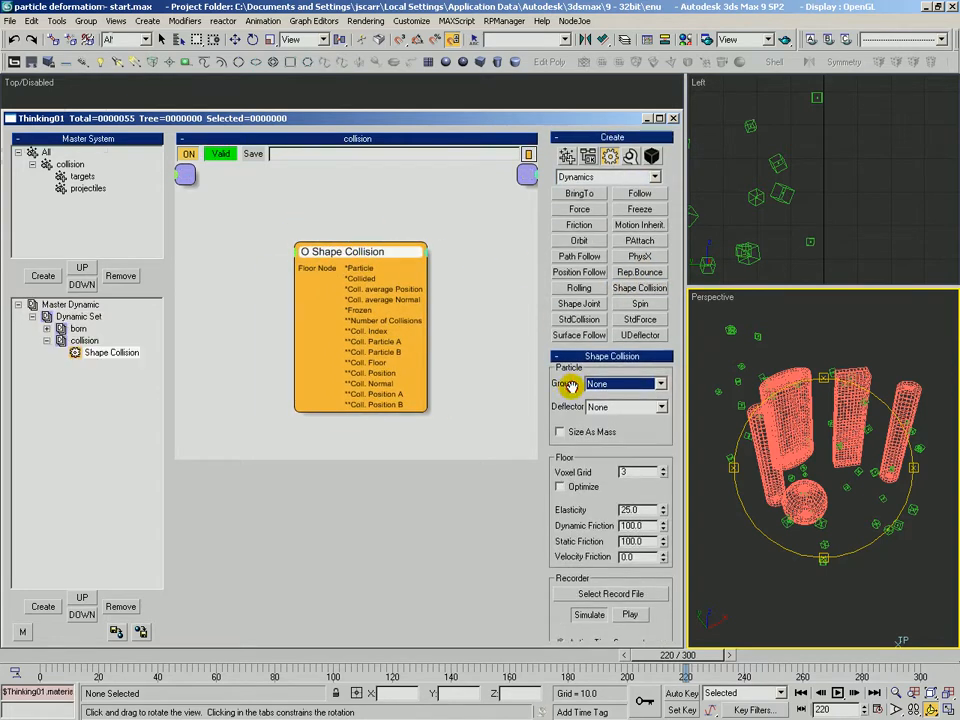
pyautogui.click(70, 164)
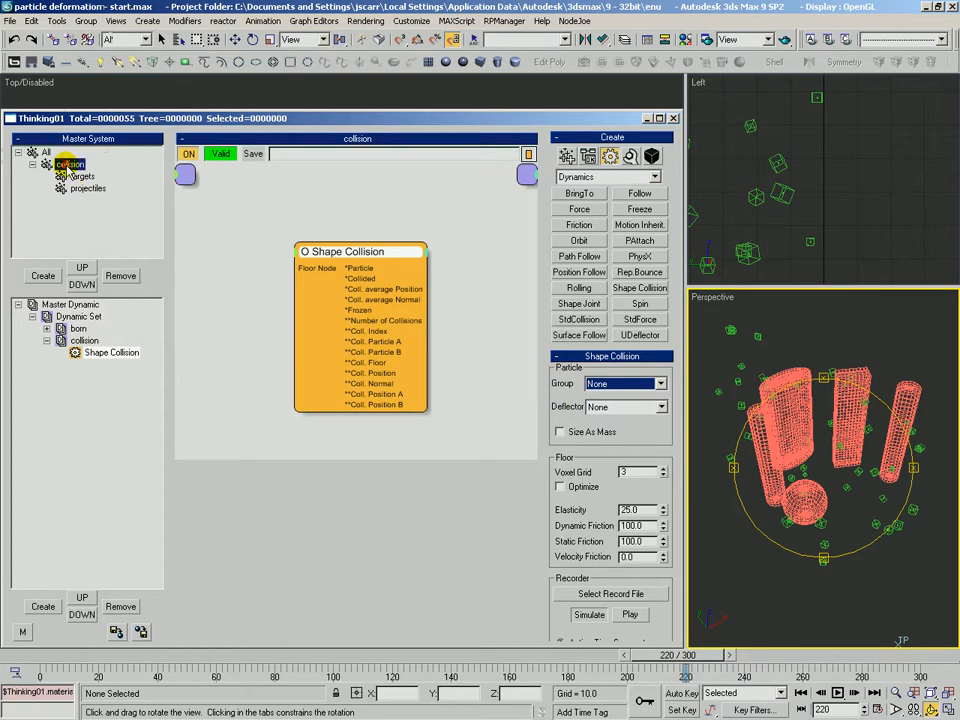
pyautogui.click(80, 176)
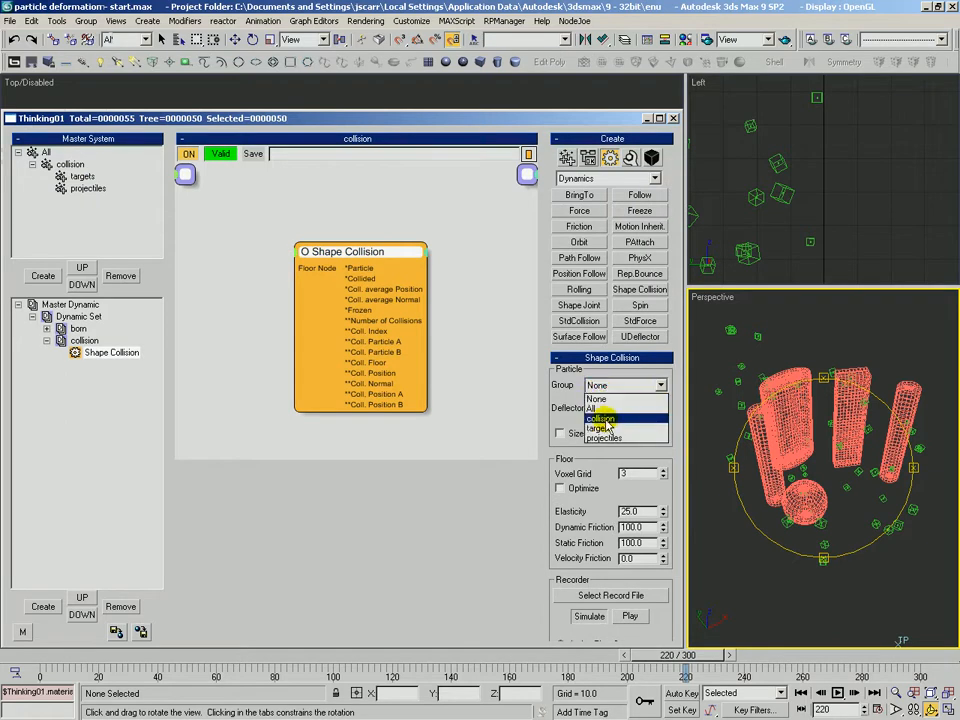
pyautogui.click(600, 418)
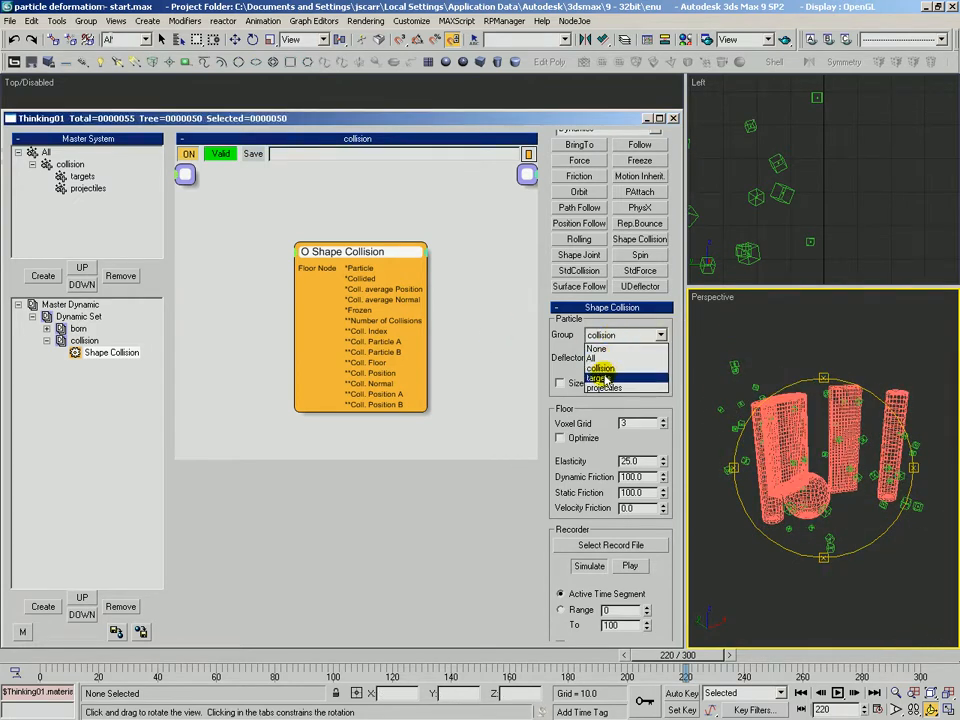
# Set projectiles as the deflecting group and select the targets group's collision settings
pyautogui.click(600, 400)
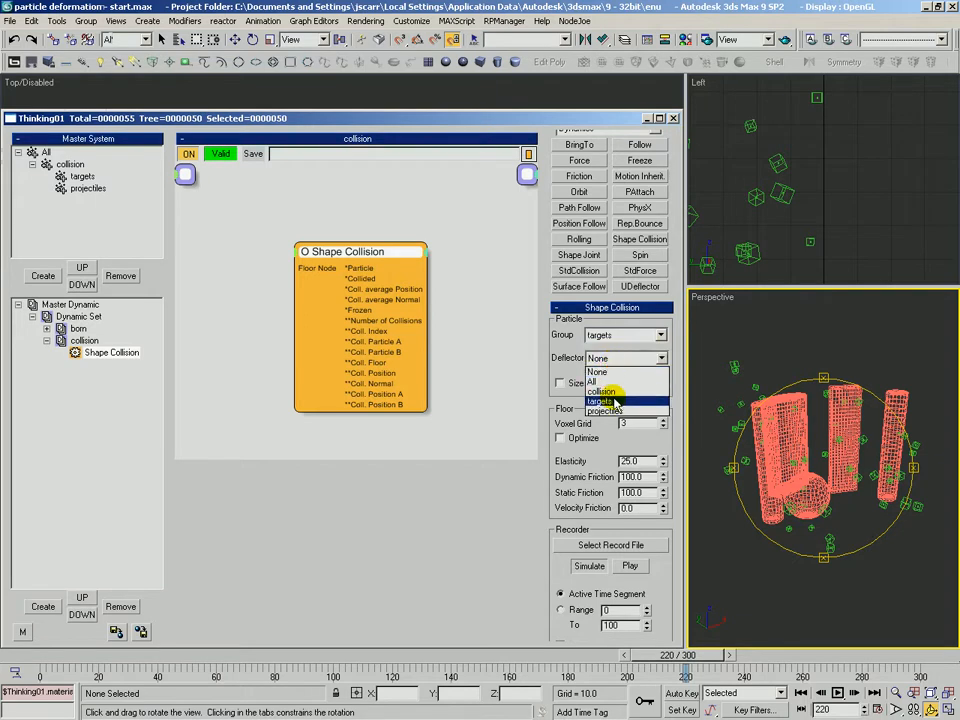
pyautogui.click(600, 412)
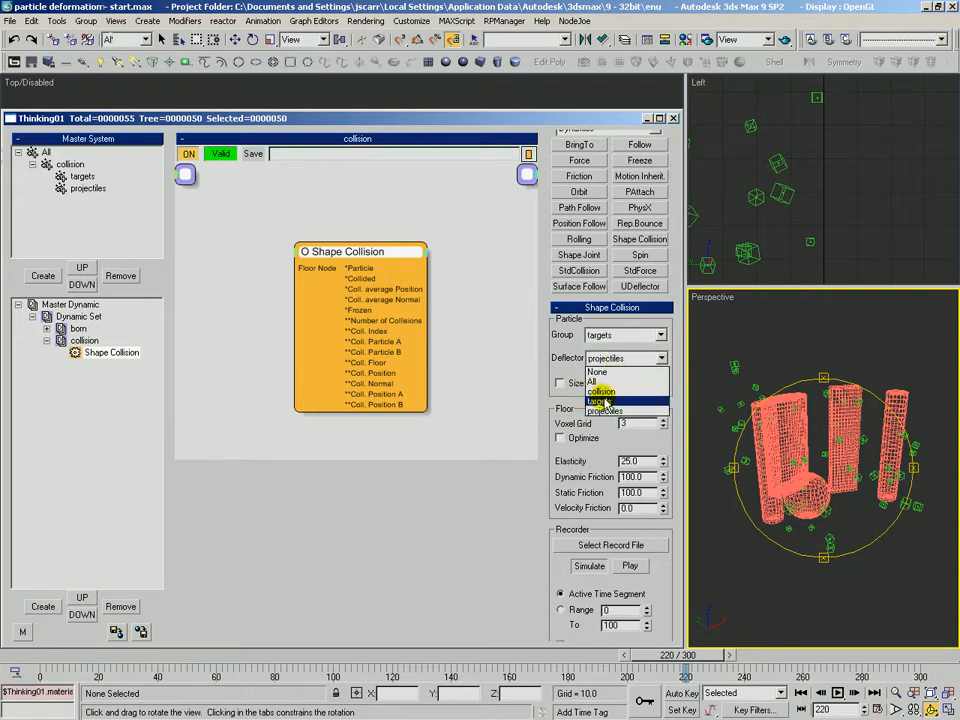
pyautogui.click(600, 390)
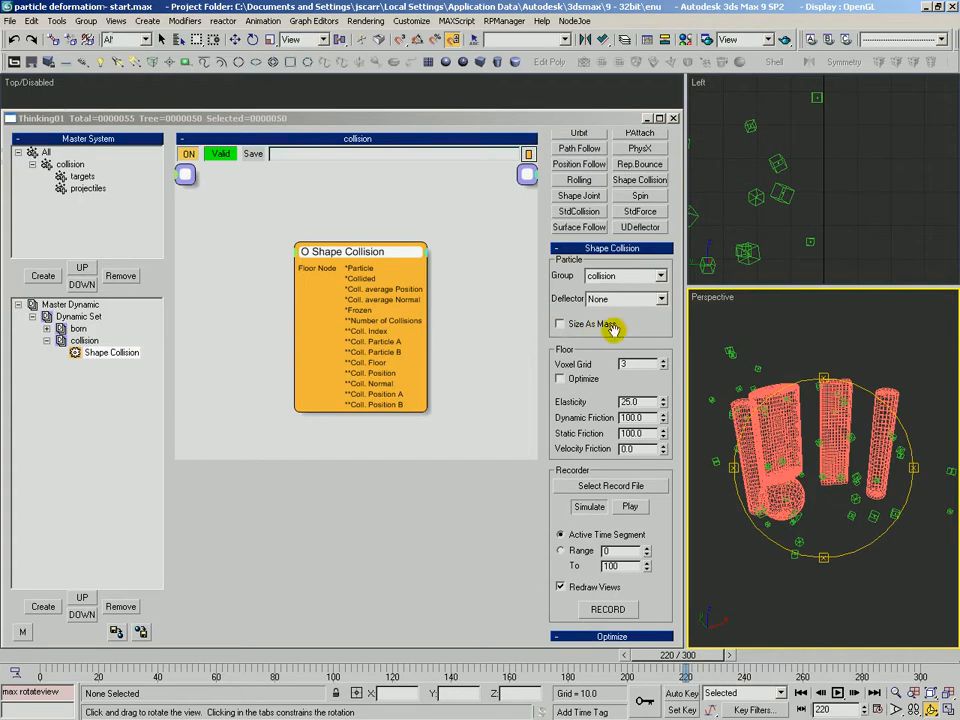
pyautogui.scroll(-3)
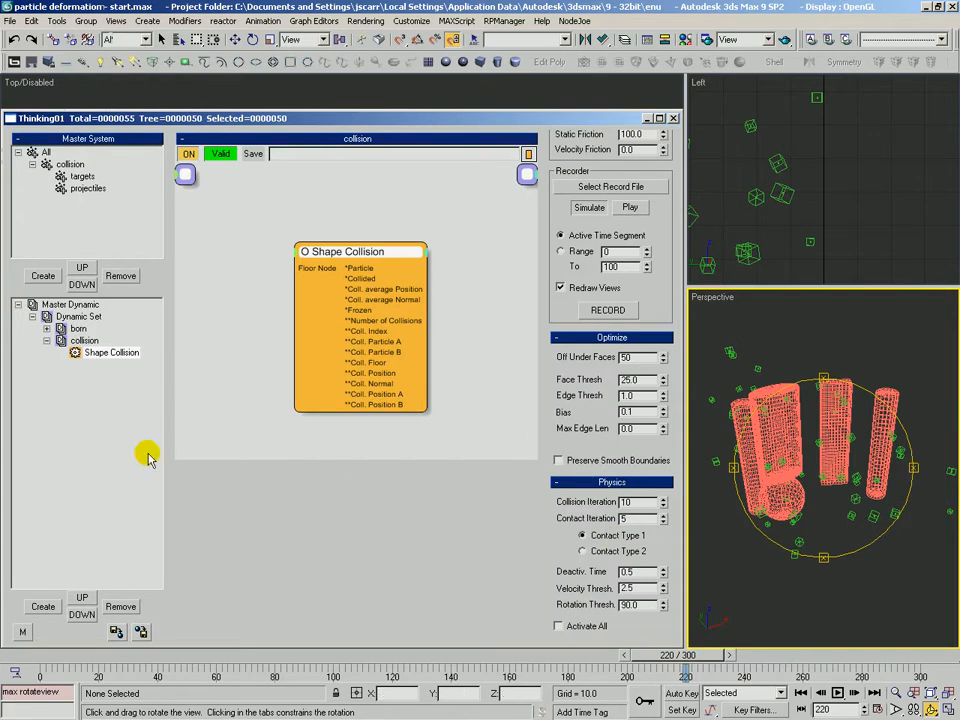
pyautogui.click(82, 176)
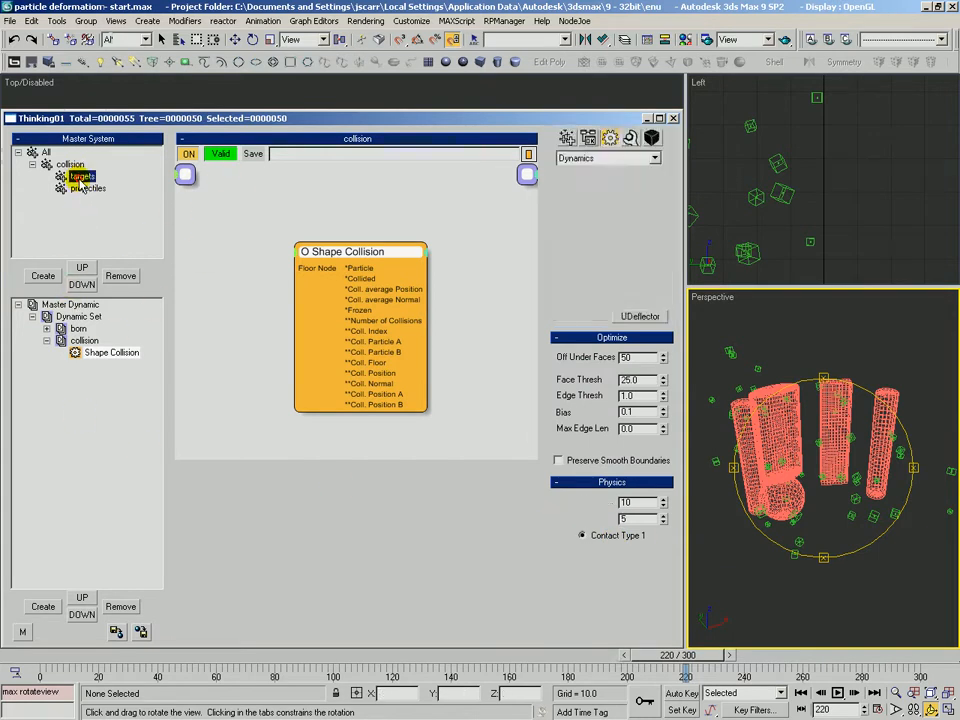
pyautogui.click(82, 176)
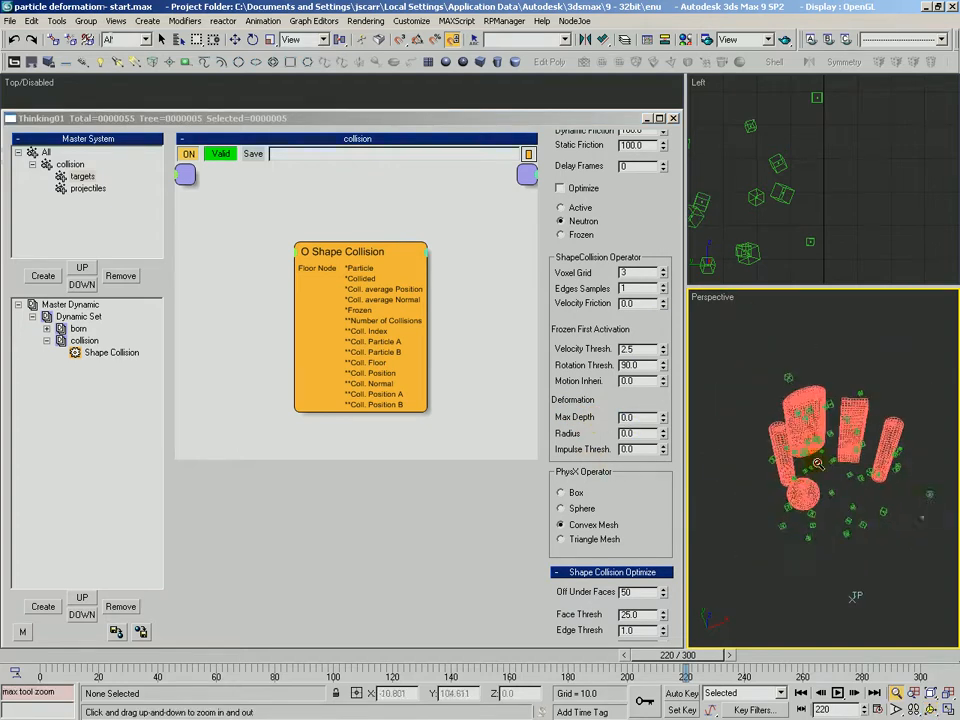
pyautogui.moveTo(680, 654); pyautogui.dragTo(16, 654)
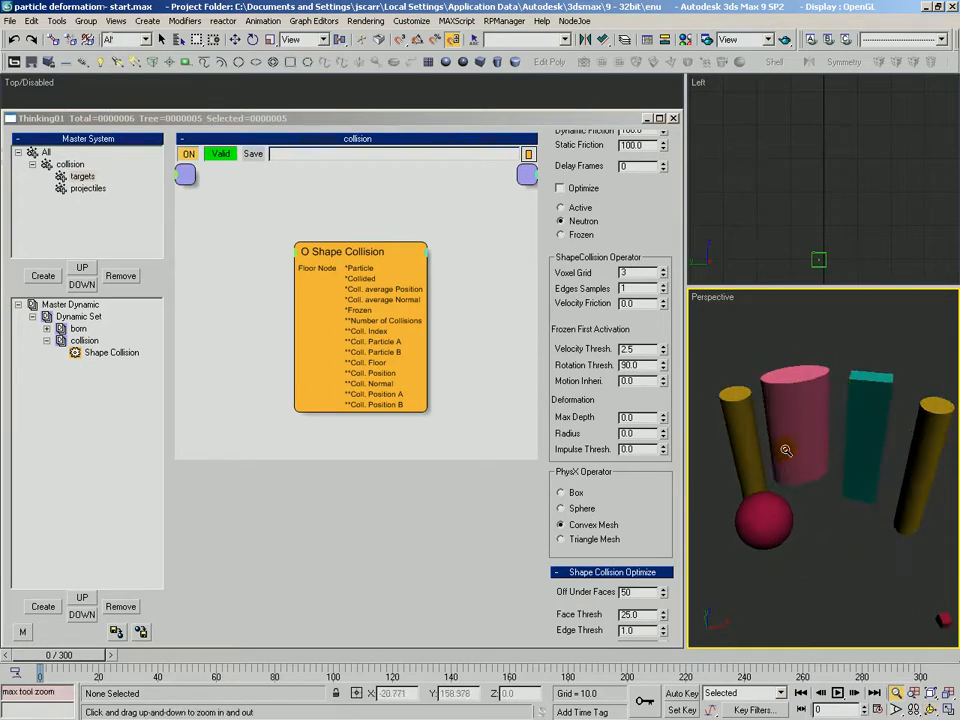
pyautogui.moveTo(40, 668); pyautogui.dragTo(122, 668)
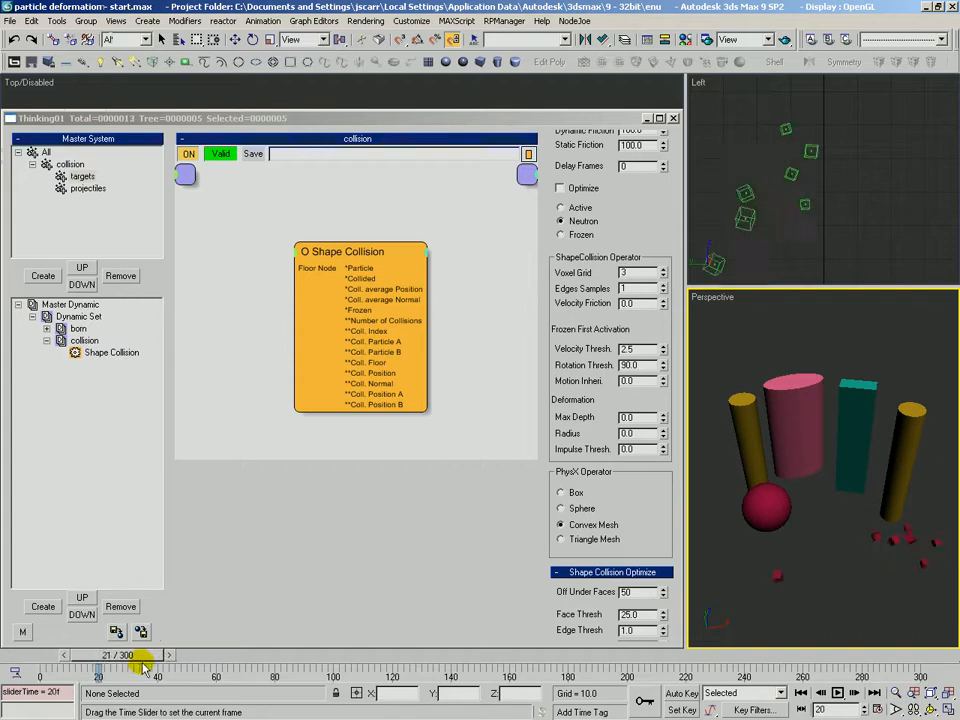
pyautogui.moveTo(144, 670); pyautogui.dragTo(398, 670)
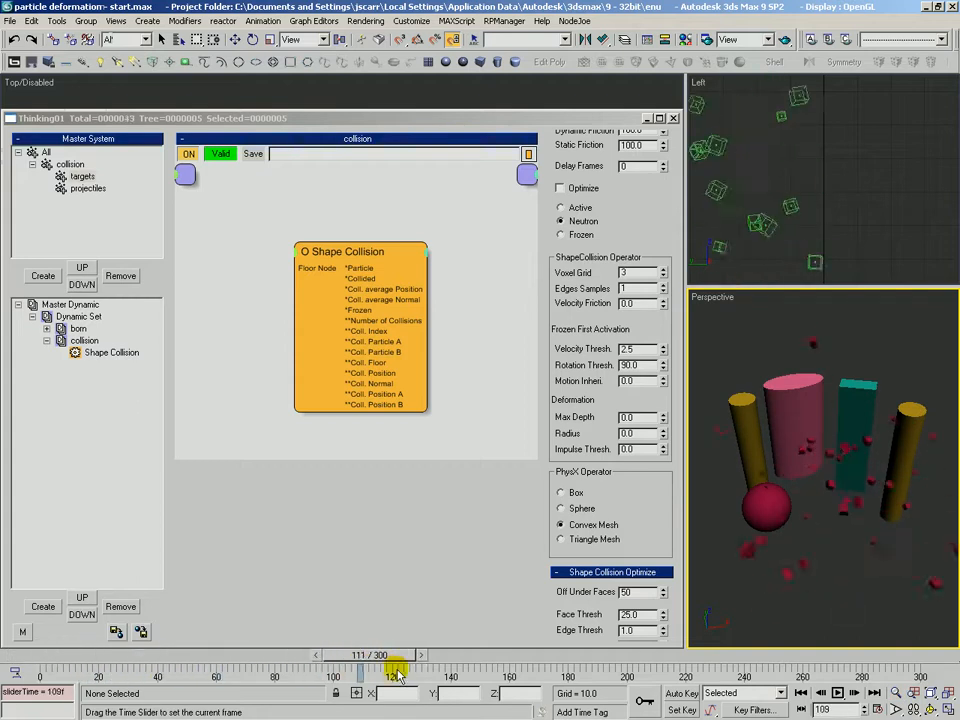
pyautogui.moveTo(396, 670); pyautogui.dragTo(636, 670)
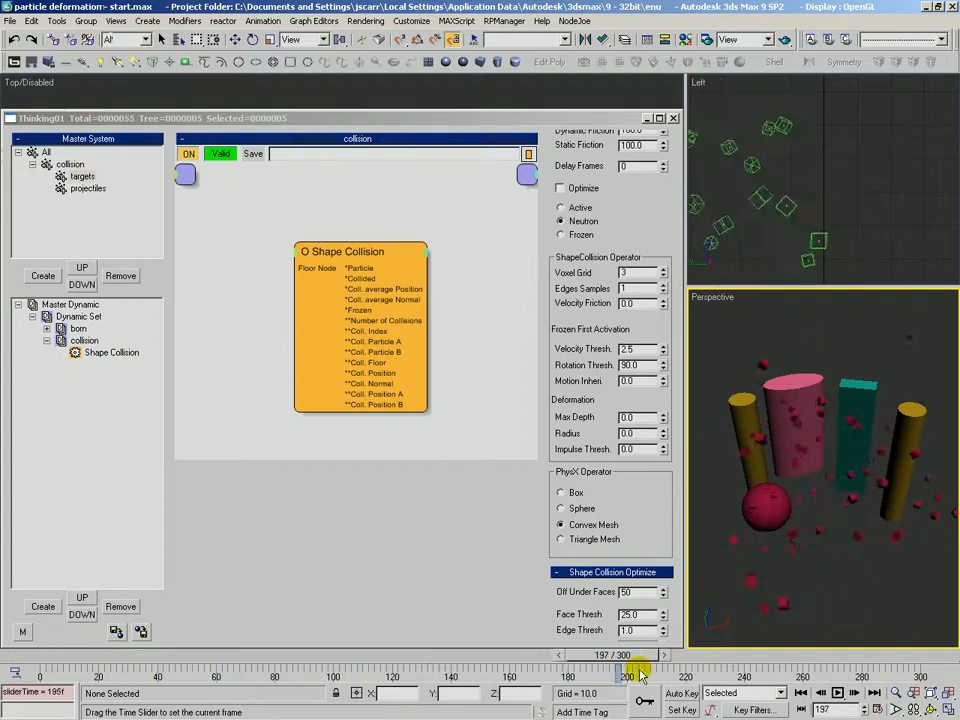
pyautogui.moveTo(640, 670); pyautogui.dragTo(896, 656)
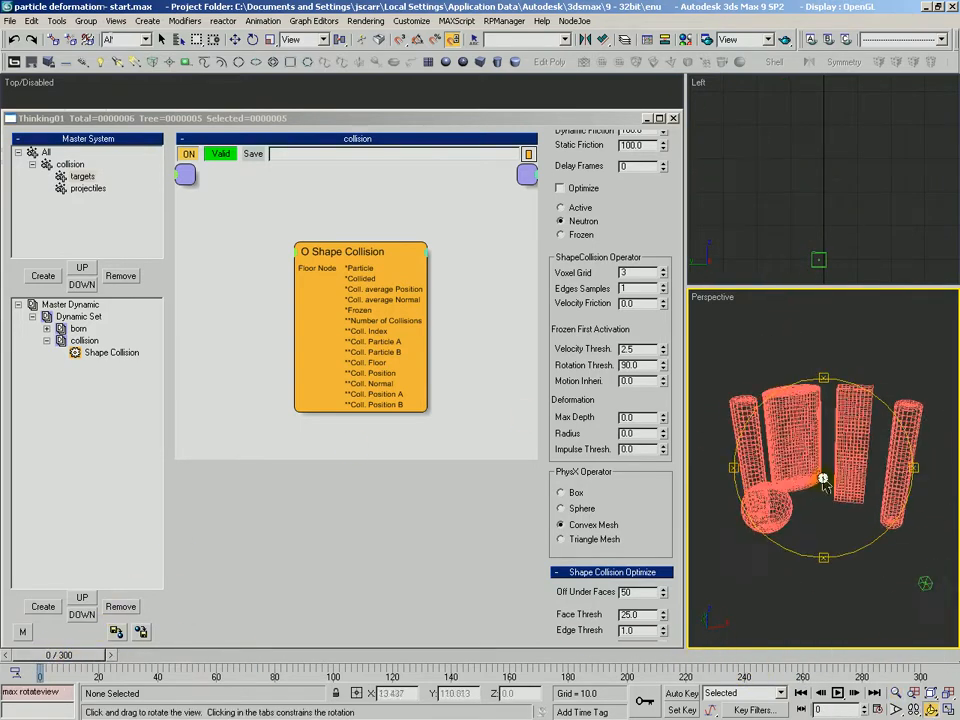
pyautogui.click(82, 176)
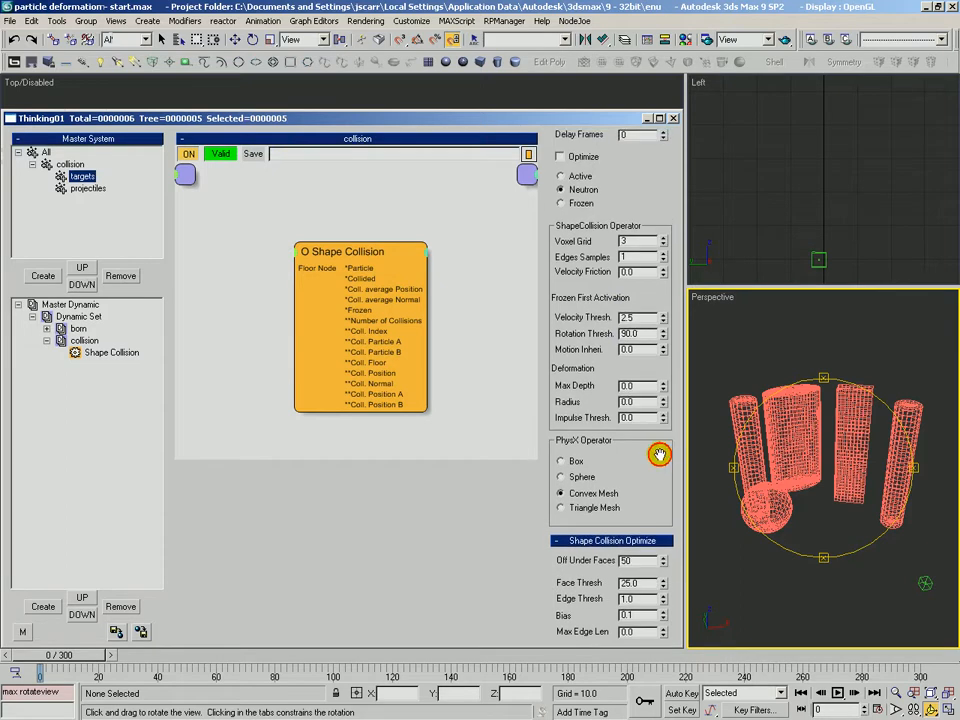
pyautogui.click(628, 386)
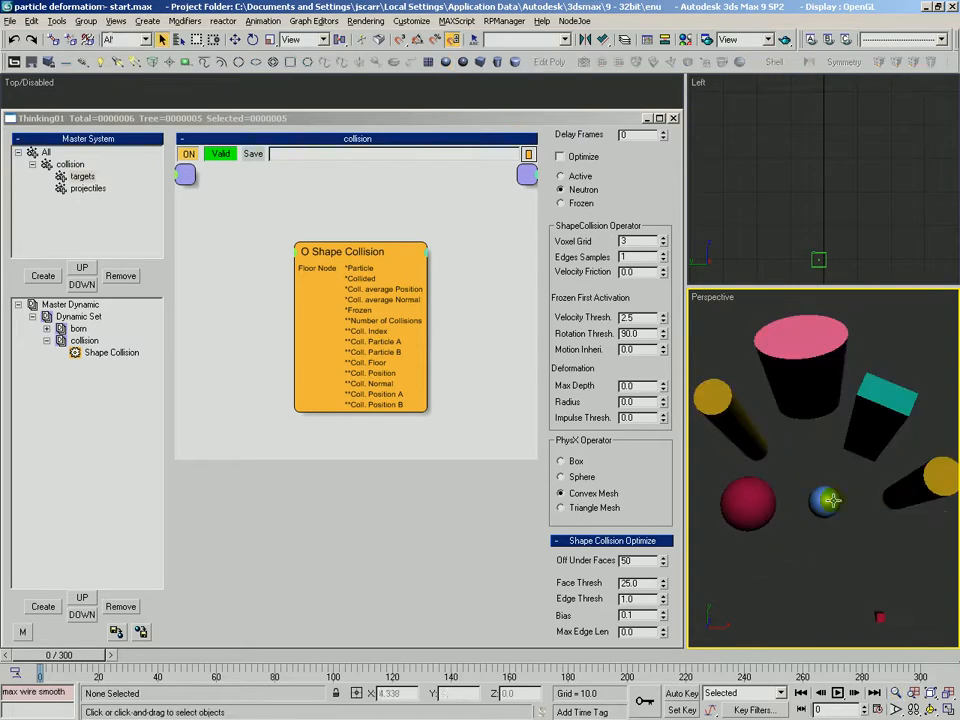
pyautogui.moveTo(812, 500)
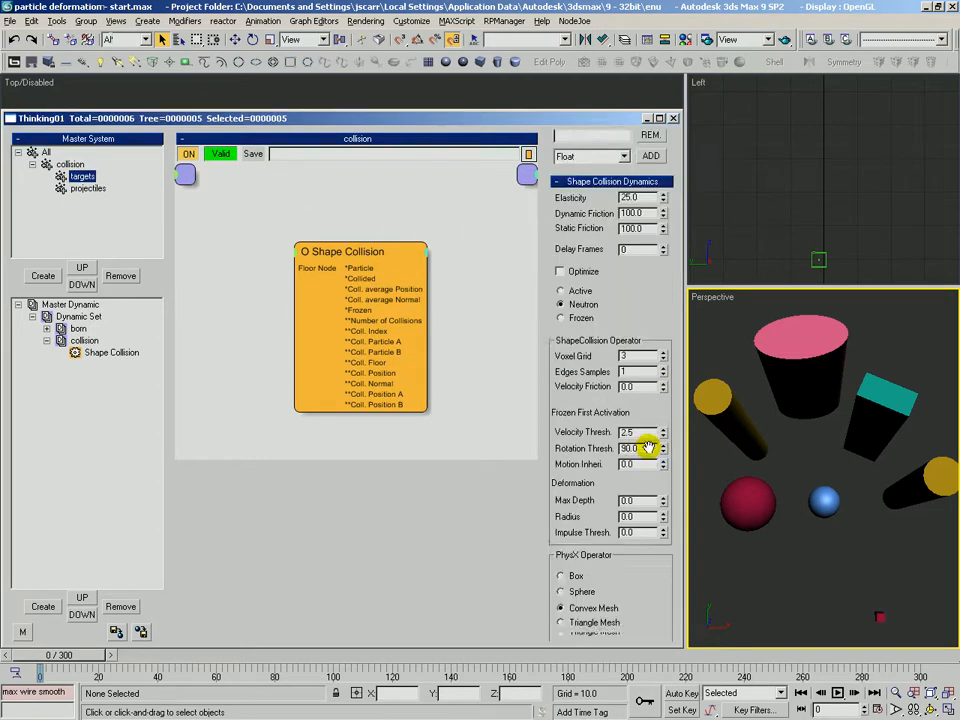
pyautogui.scroll(-3)
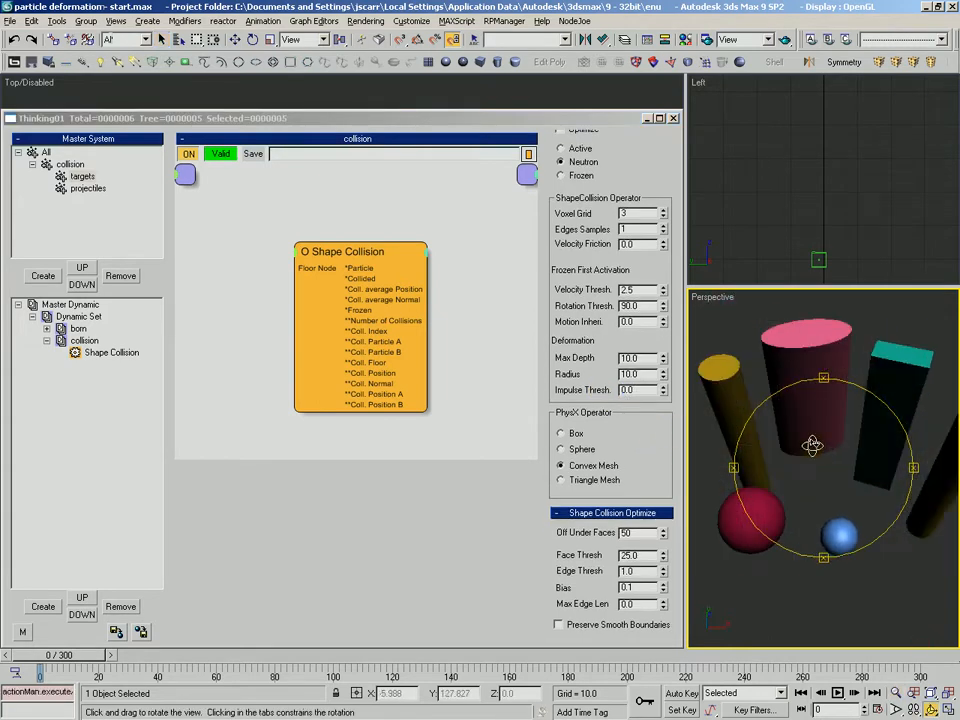
pyautogui.moveTo(810, 444); pyautogui.dragTo(796, 440)
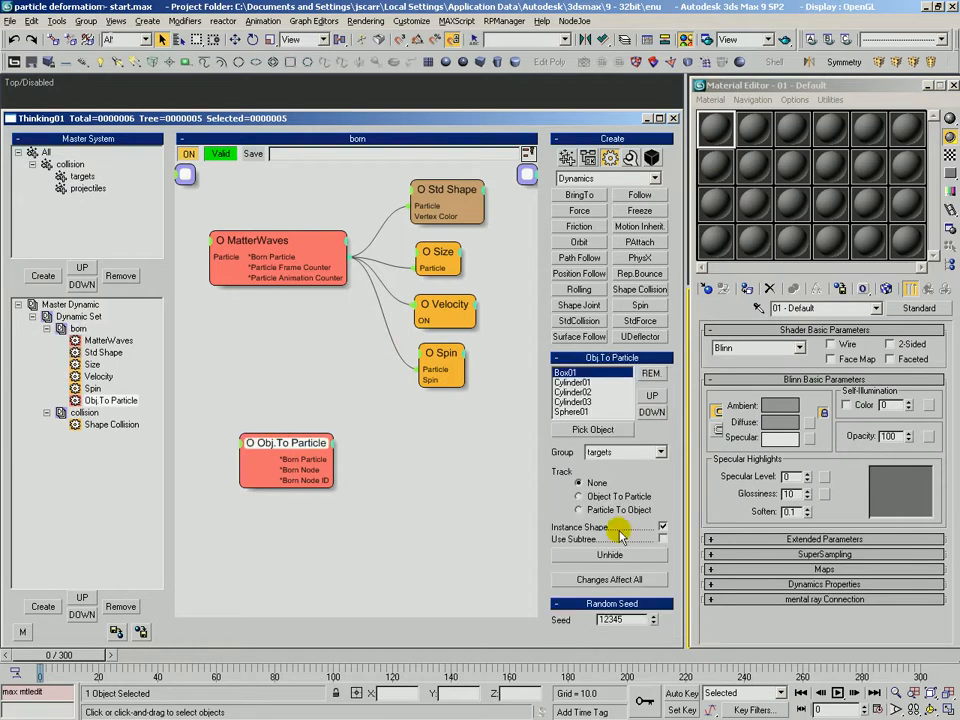
# Name a material slot 'projectiles' and give it a reddish diffuse colour
pyautogui.click(572, 382)
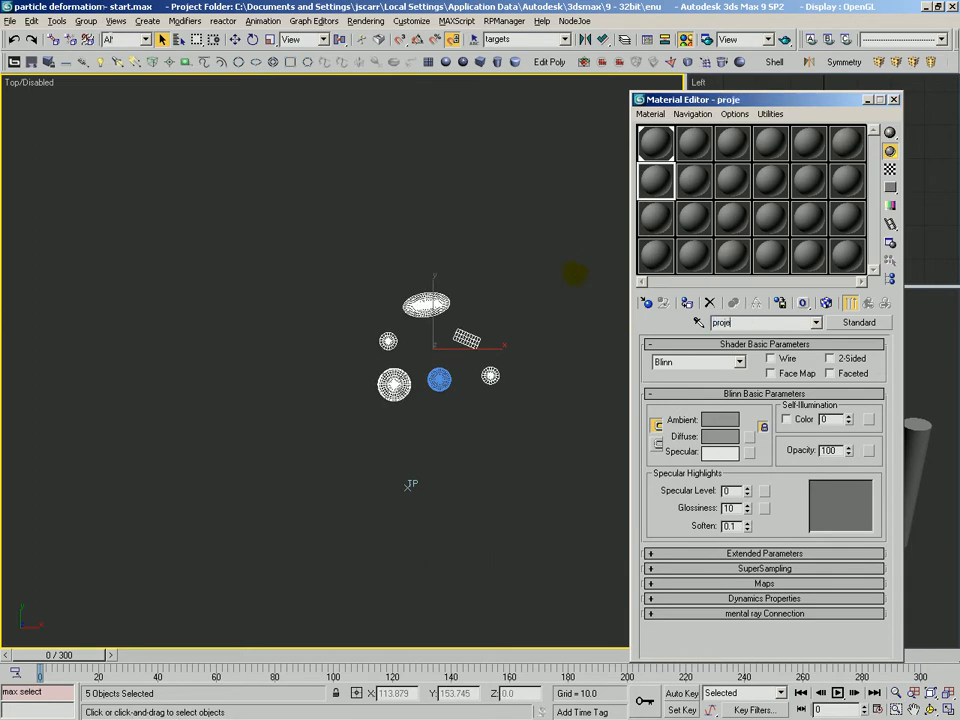
pyautogui.write('projectiles')
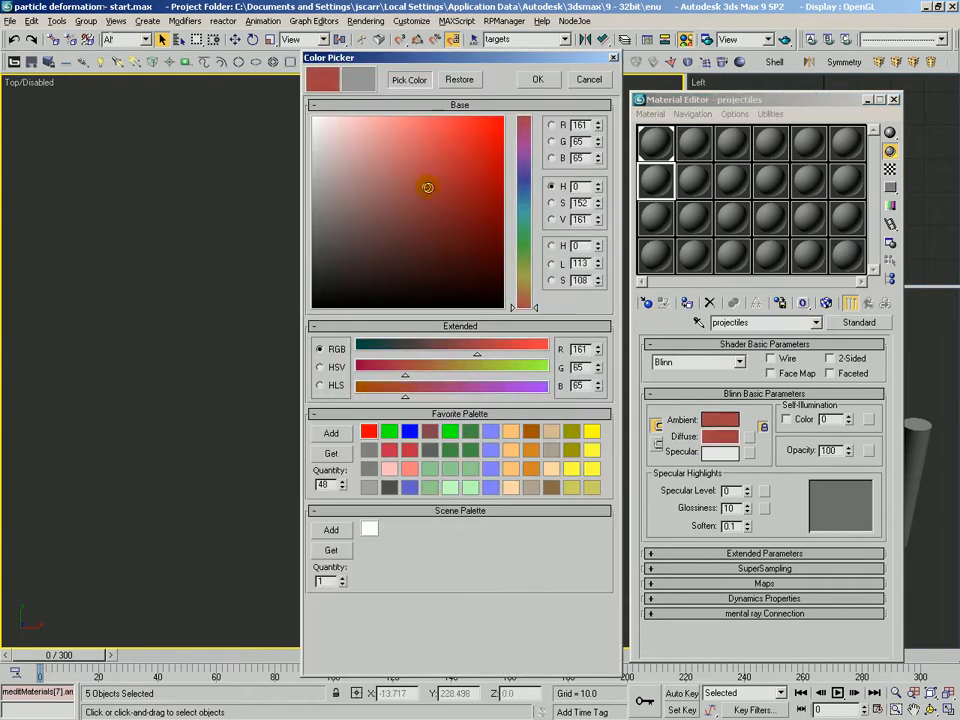
pyautogui.click(376, 168)
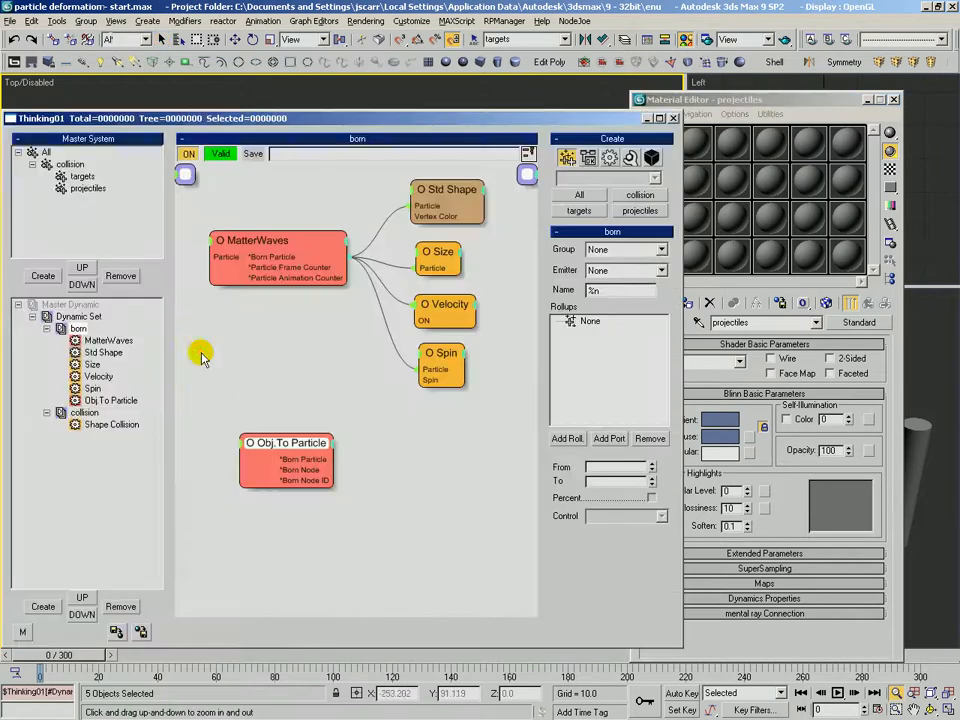
pyautogui.click(446, 188)
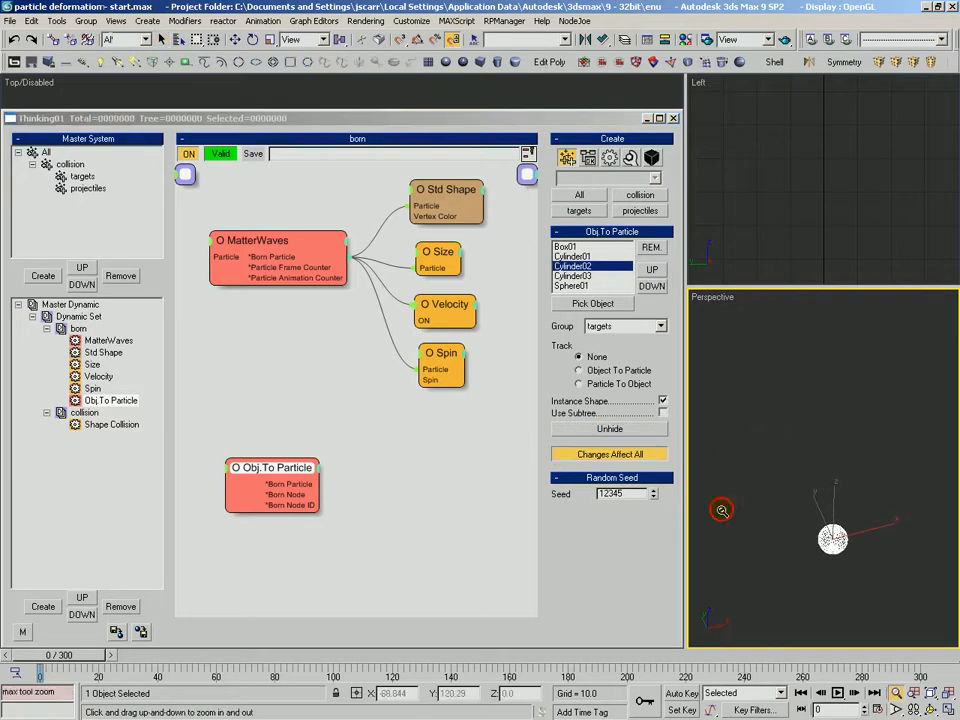
# Scrub the time slider to about frame 36 so projectiles fly among the targets
pyautogui.moveTo(44, 672); pyautogui.dragTo(178, 672)
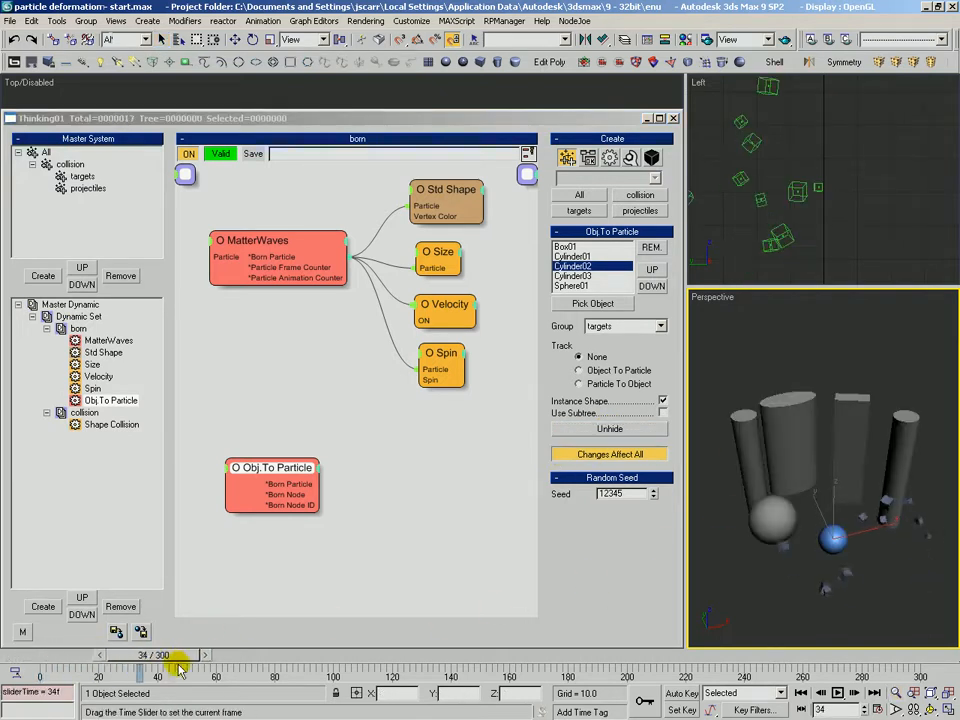